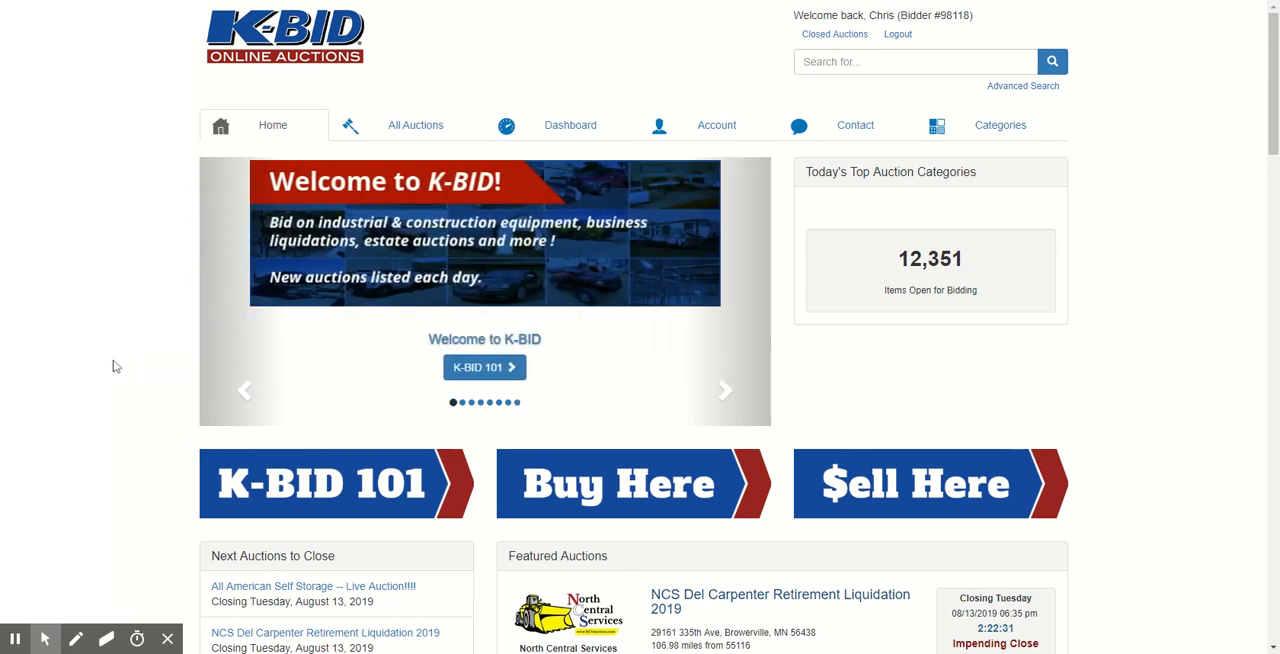
mouse_move(128, 210)
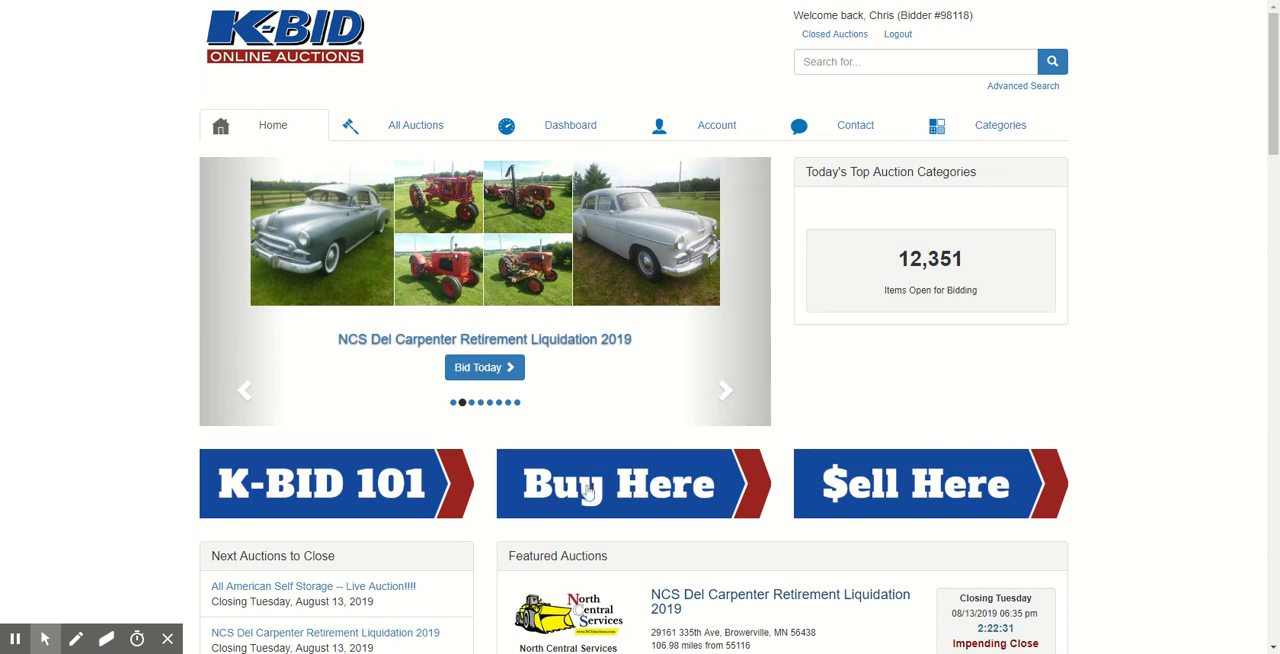
mouse_move(324, 442)
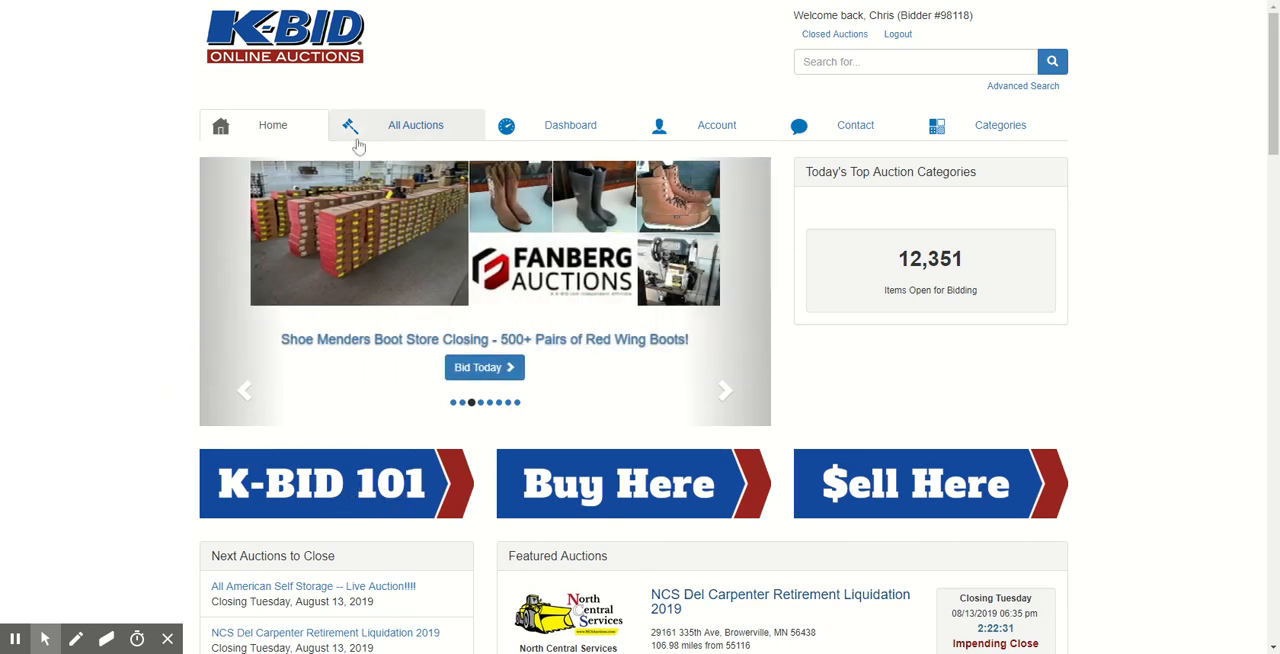
Load the All Auctions listing (135 auctions by closing time) and look over its page numbers
left_click(416, 124)
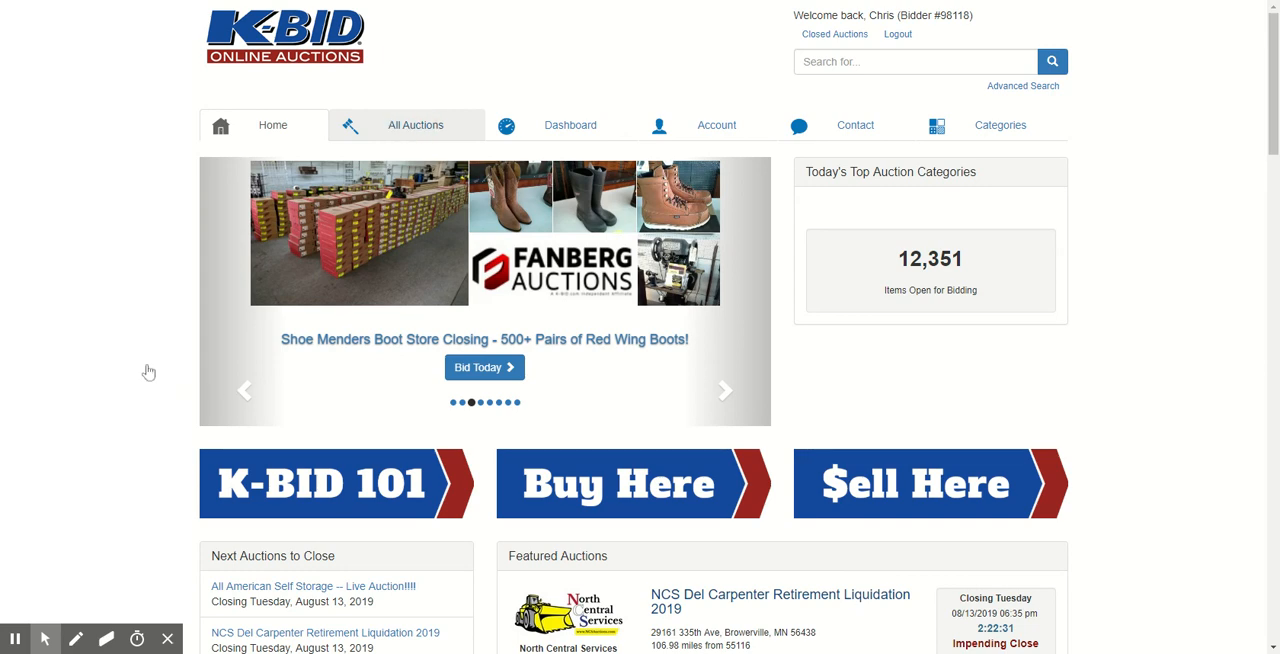
left_click(416, 124)
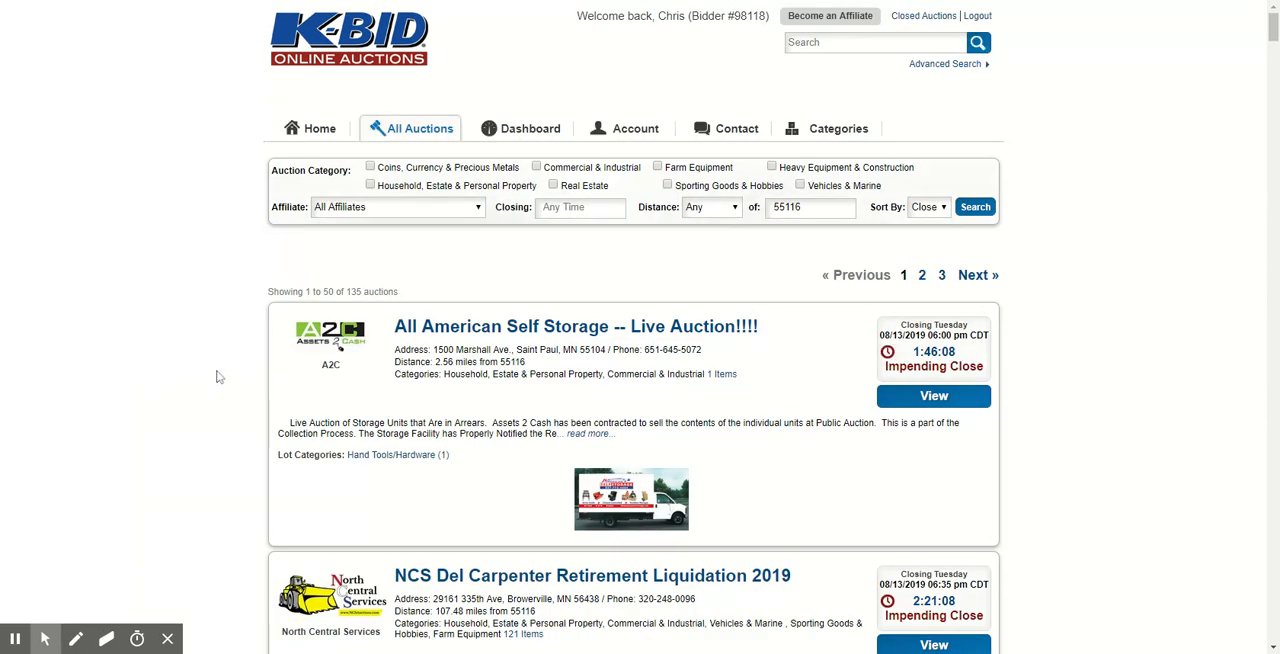
scroll("down", 3)
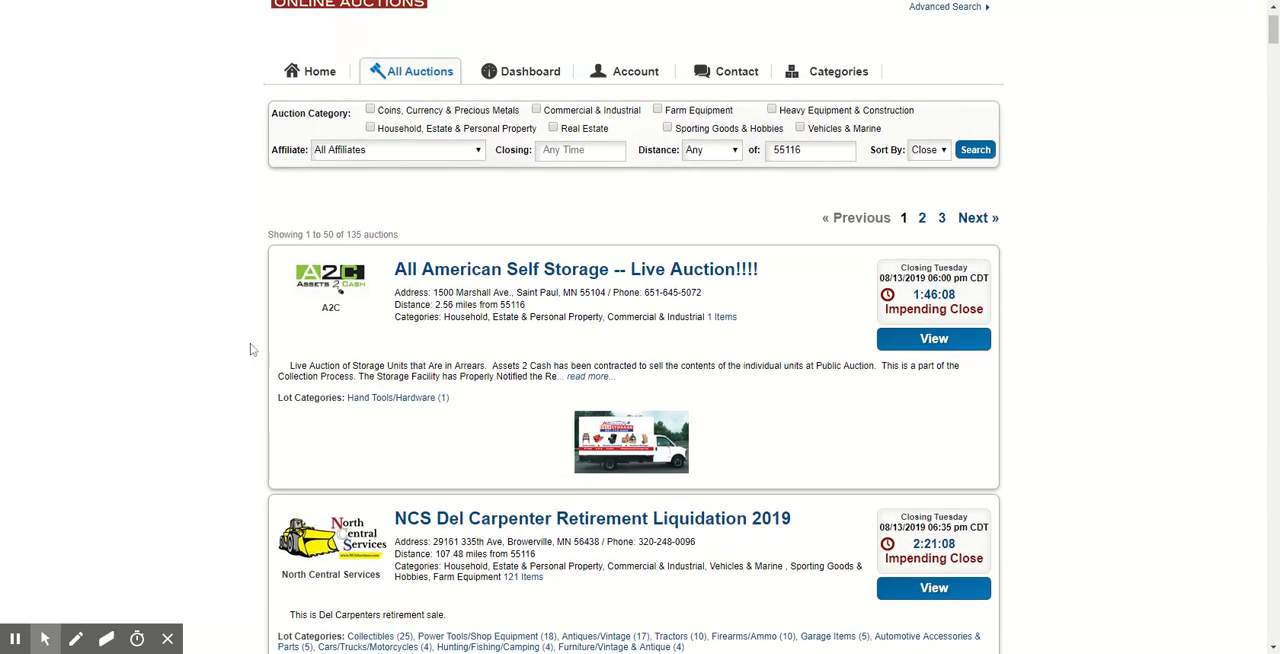
double_click(356, 234)
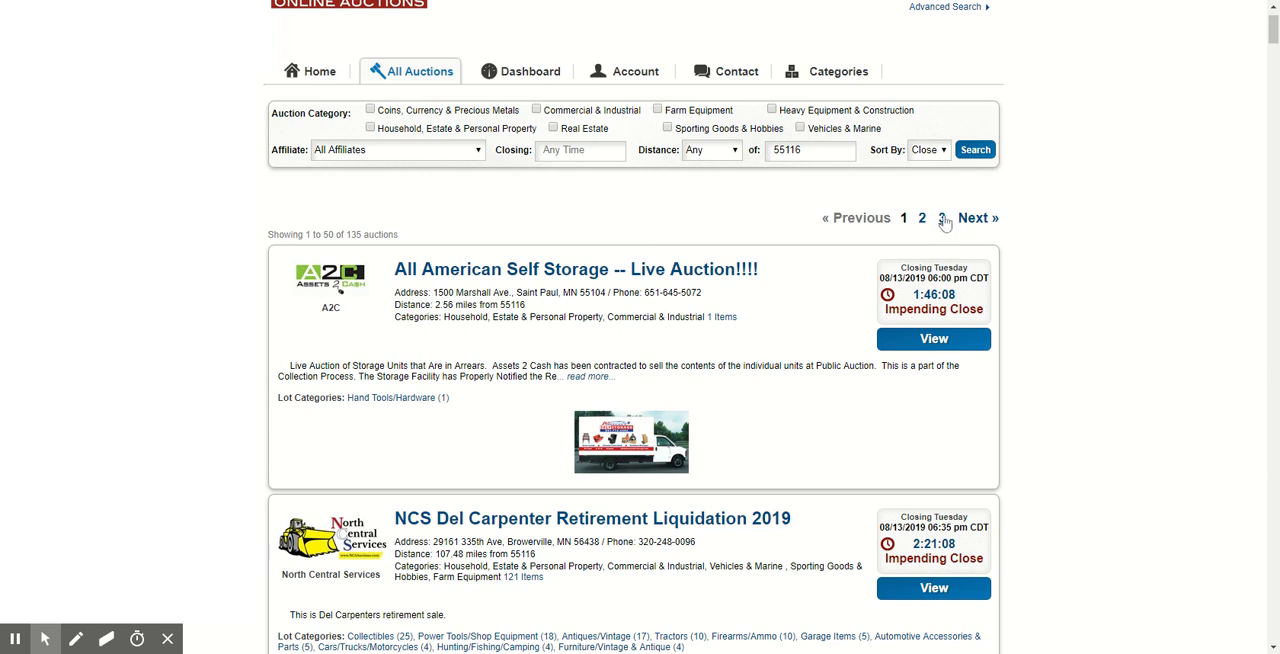
mouse_move(270, 156)
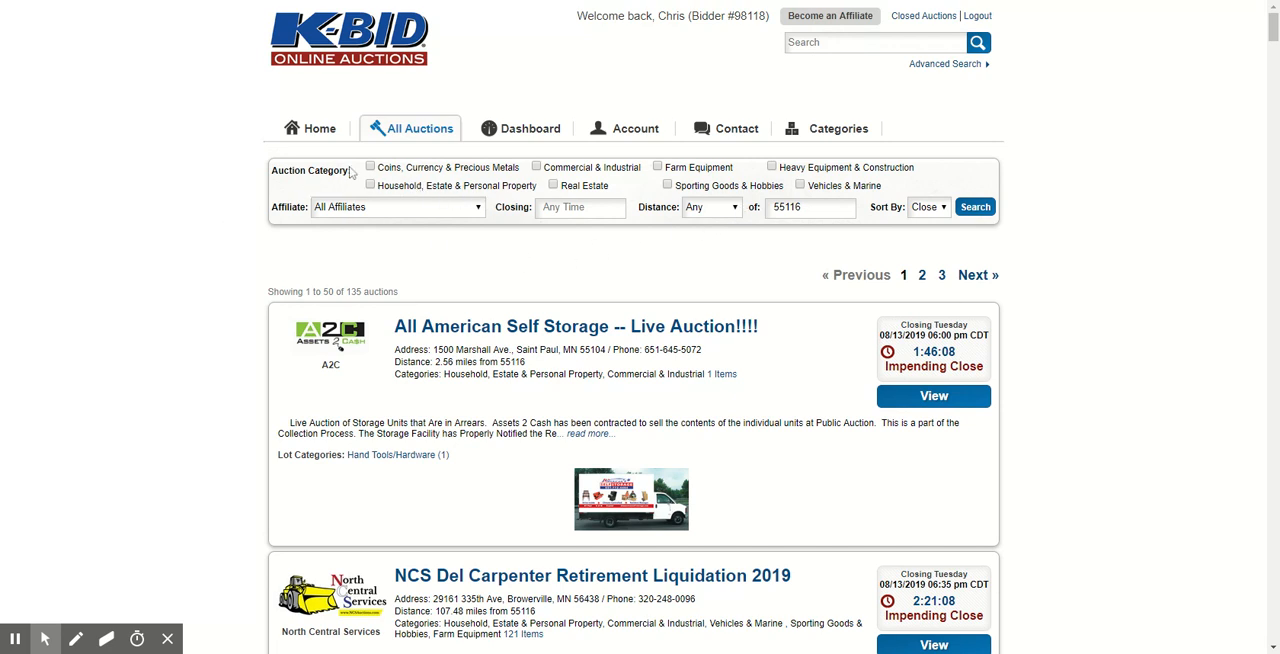
mouse_move(464, 178)
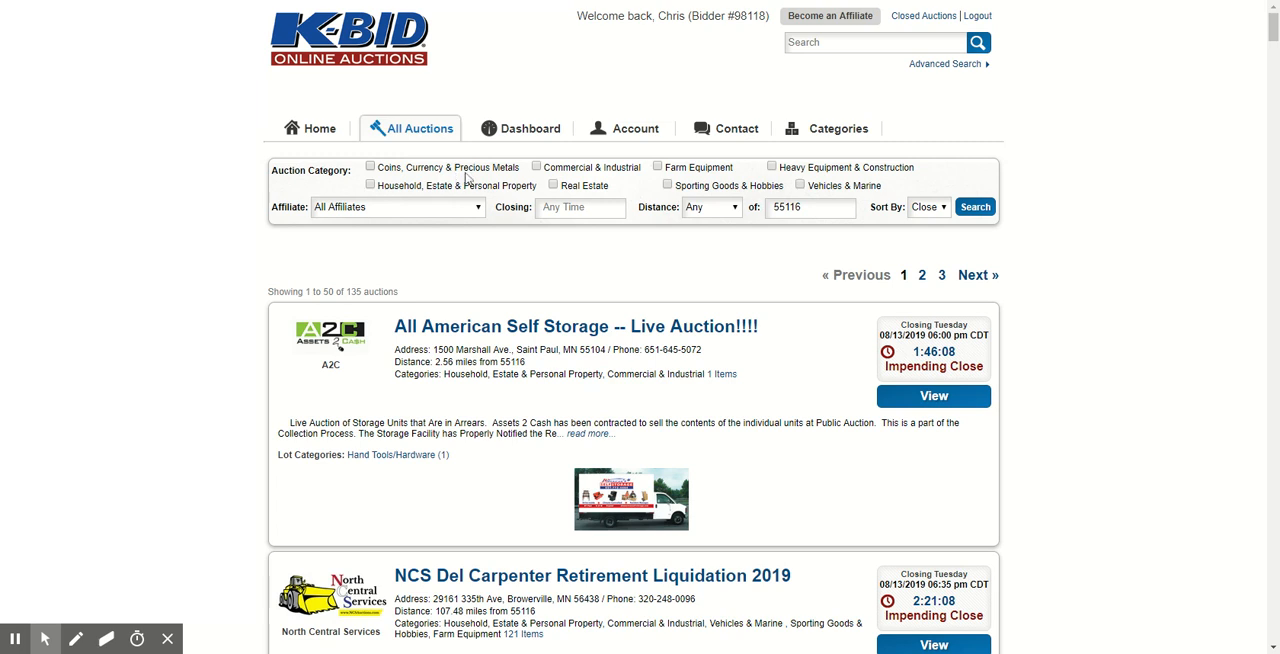
left_click(370, 166)
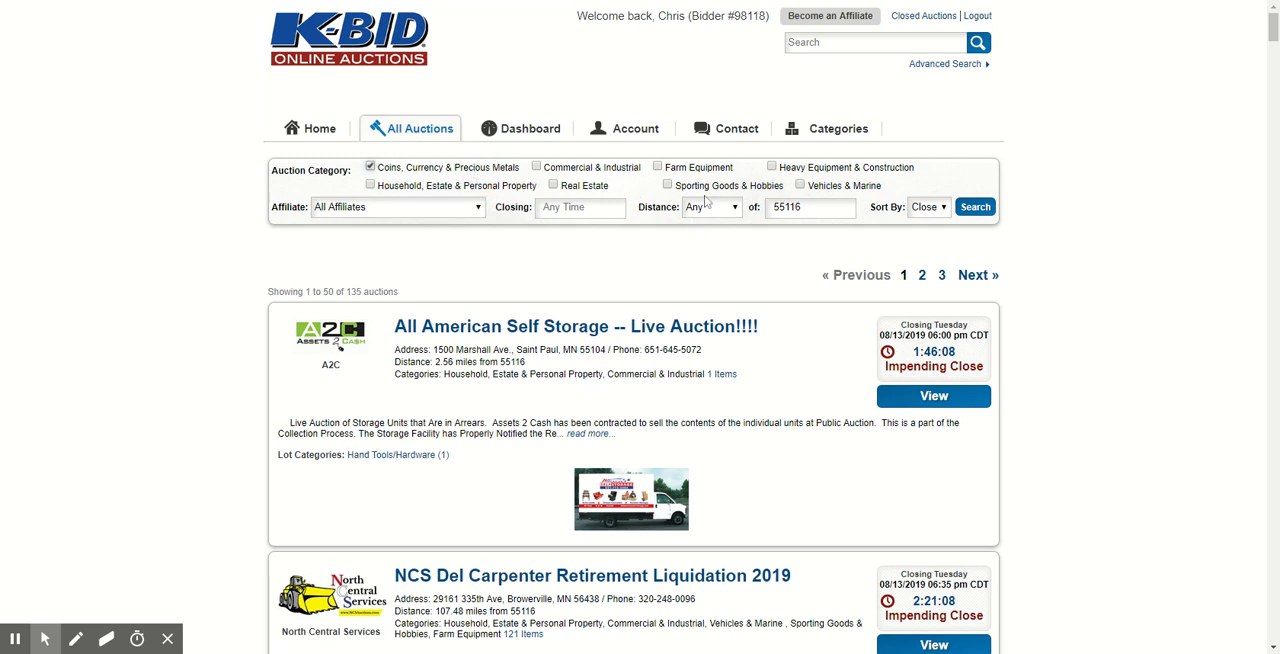
left_click(370, 166)
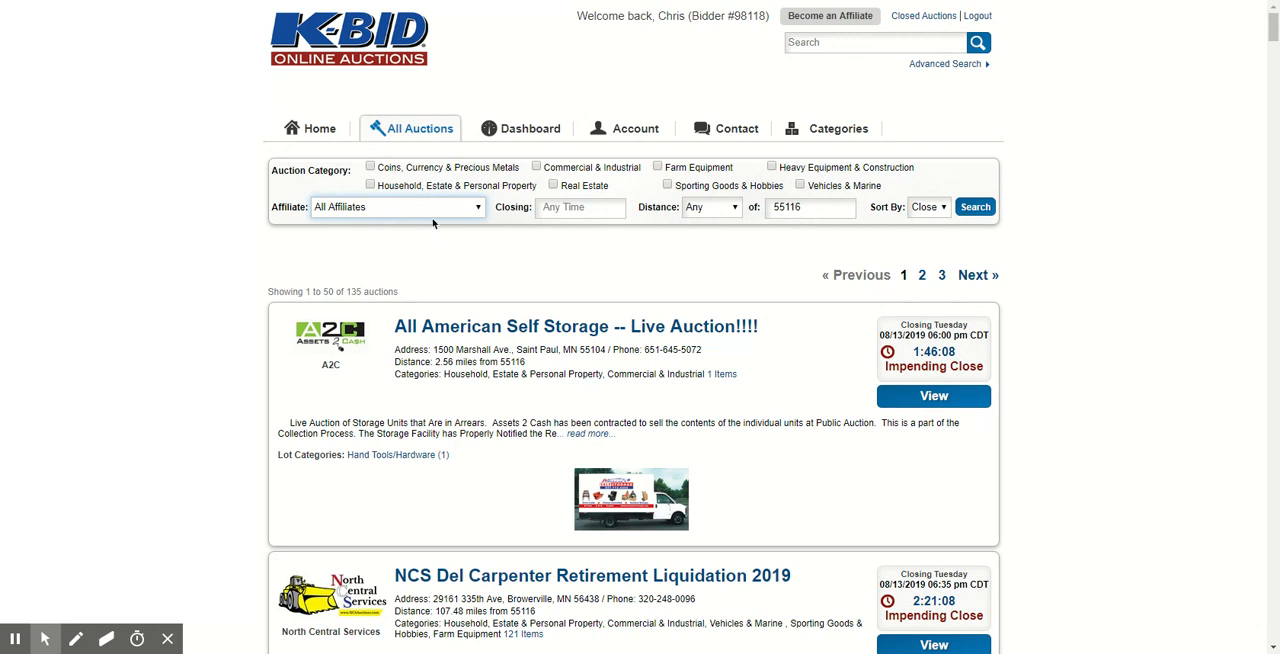
mouse_move(520, 304)
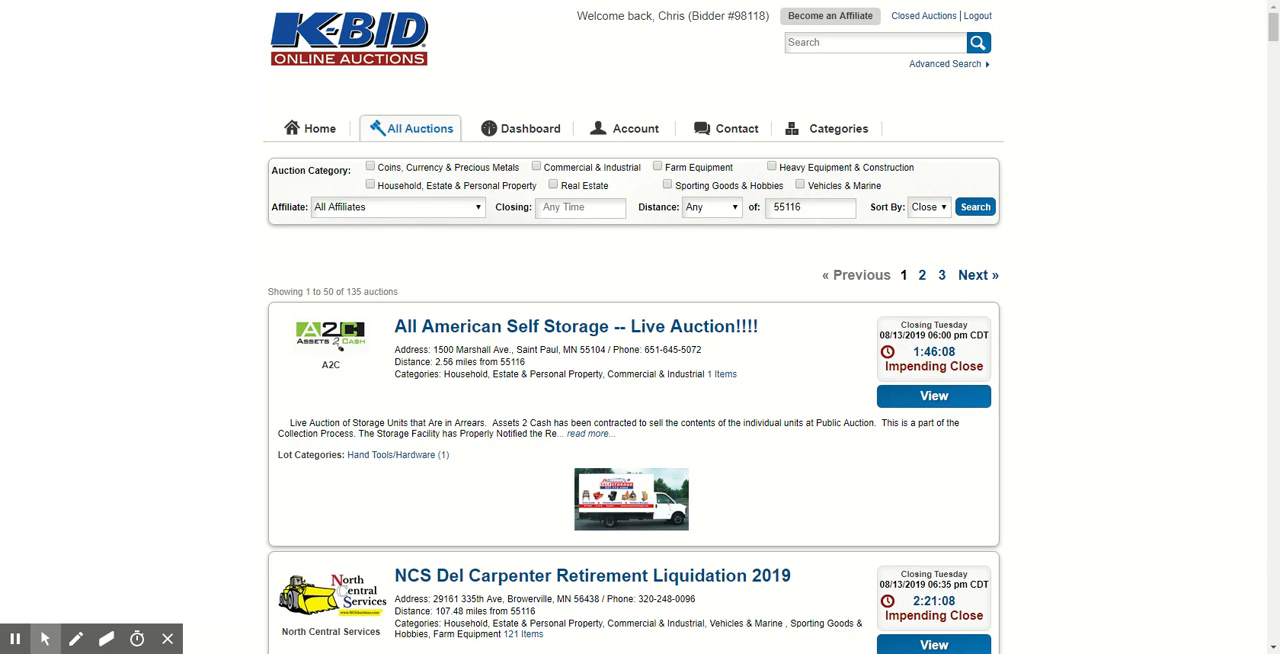
mouse_move(724, 218)
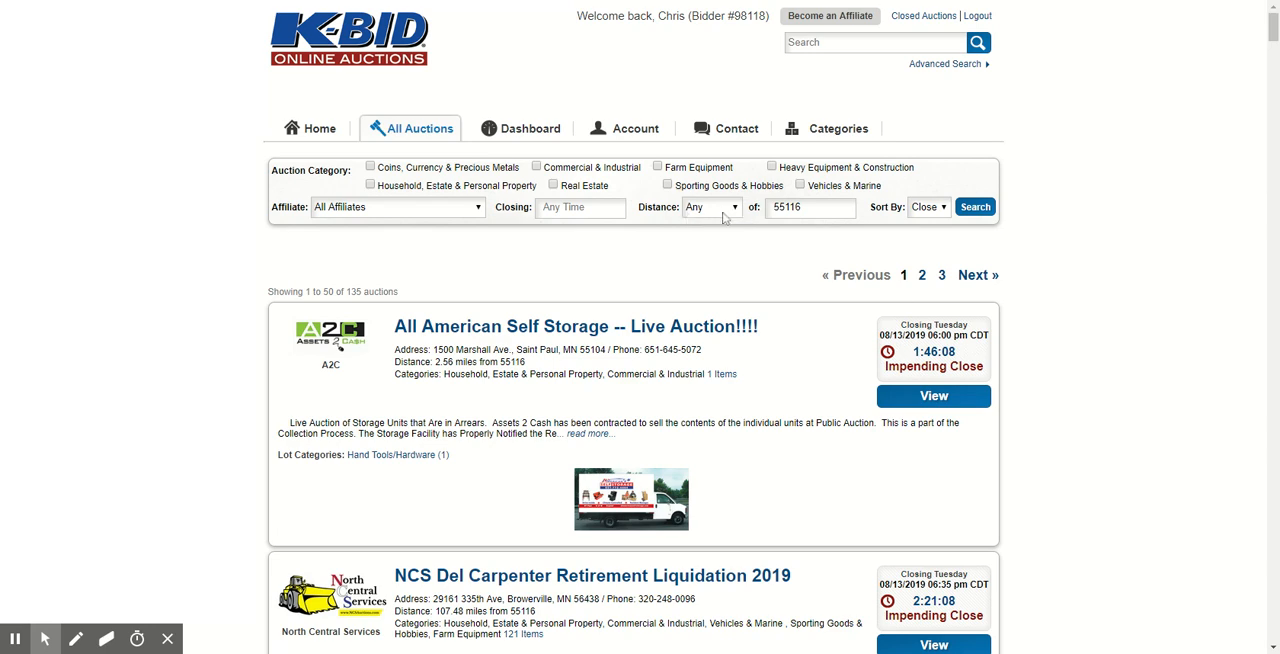
scroll("down", 3)
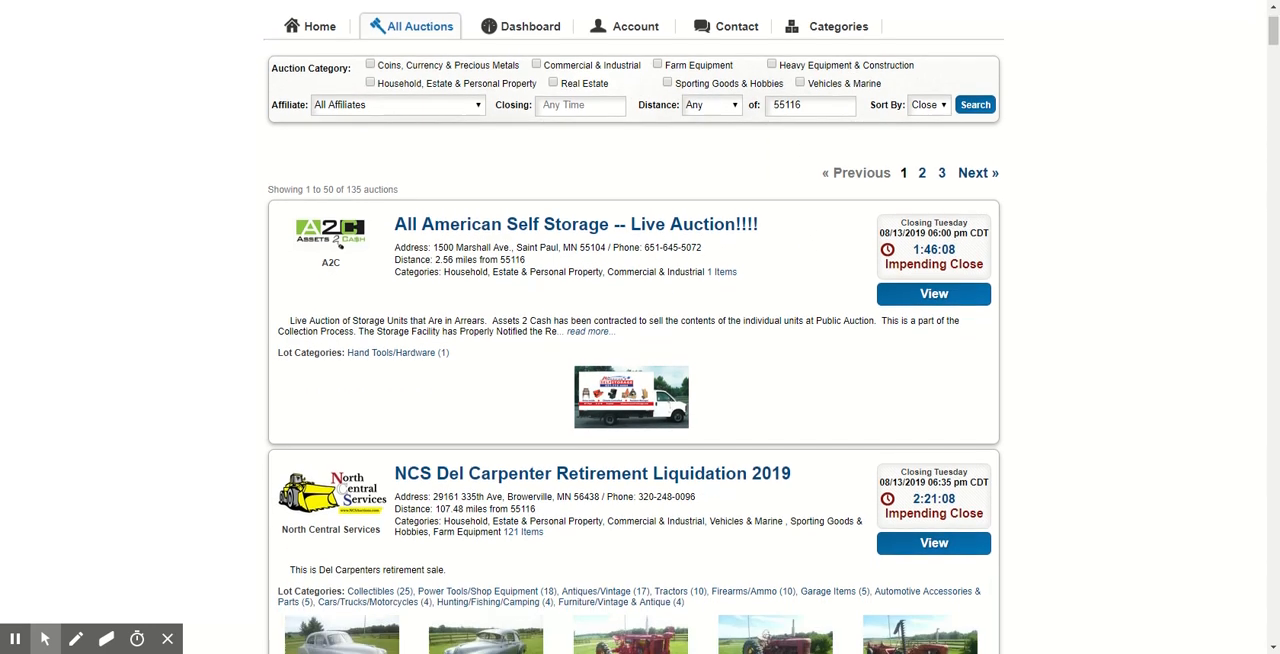
scroll("down", 3)
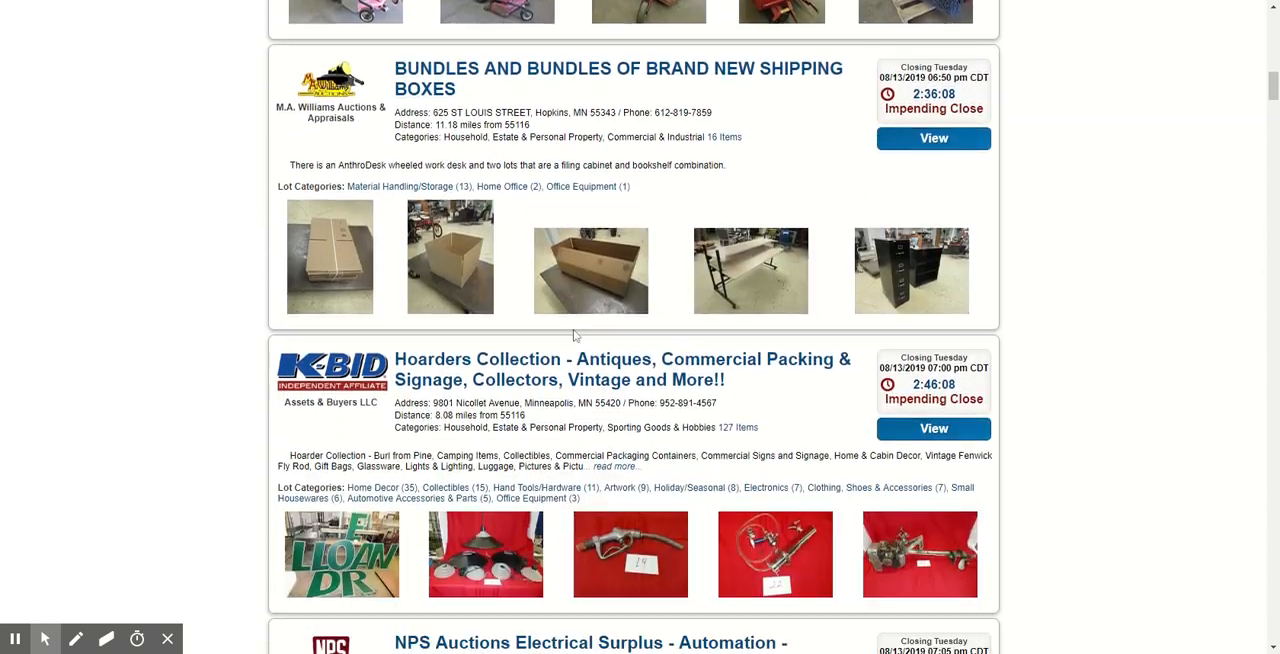
scroll("down", 3)
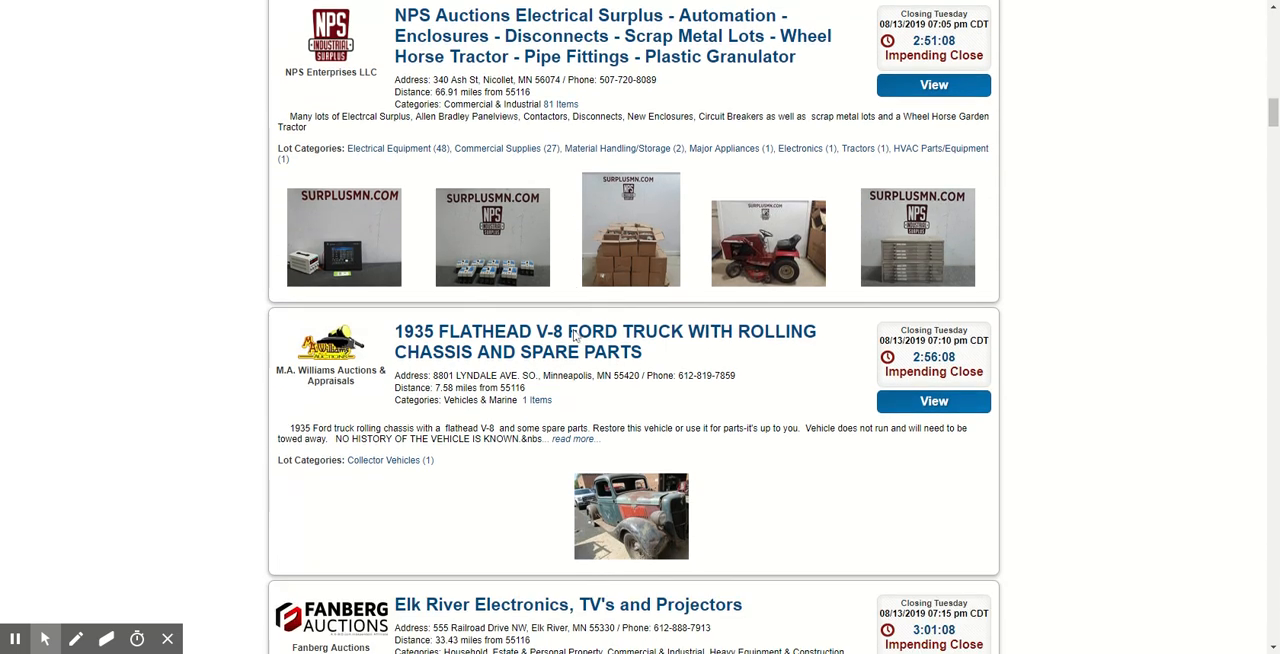
scroll("down", 3)
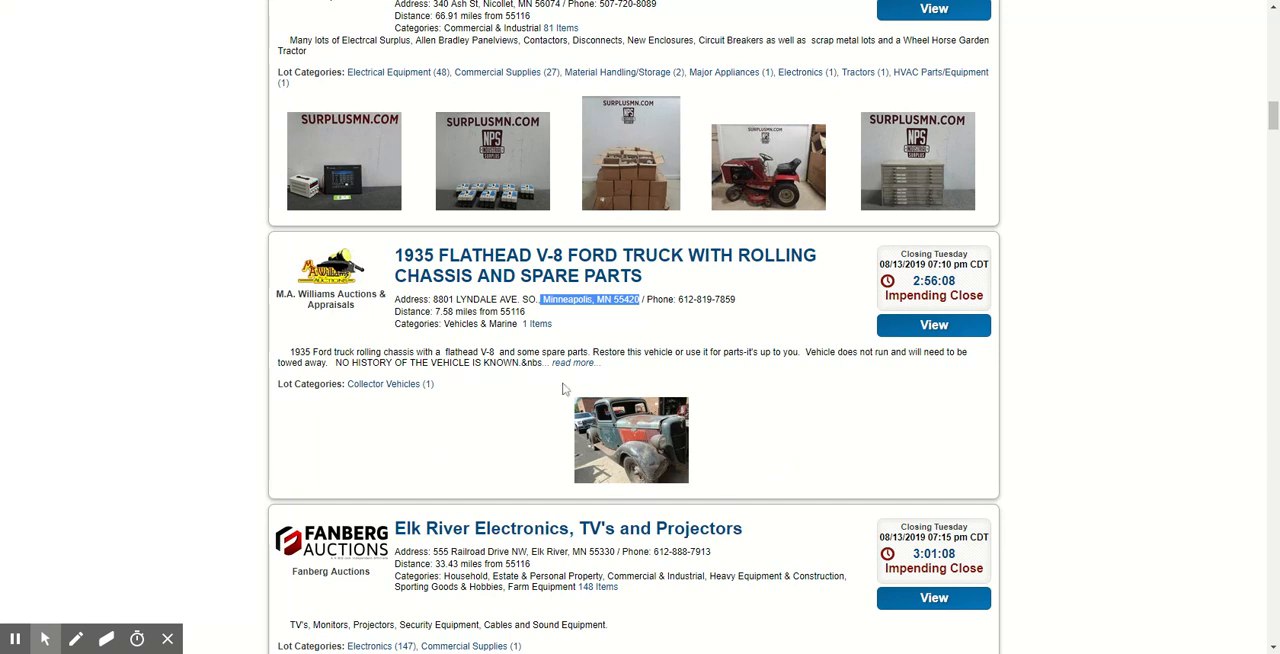
mouse_move(476, 392)
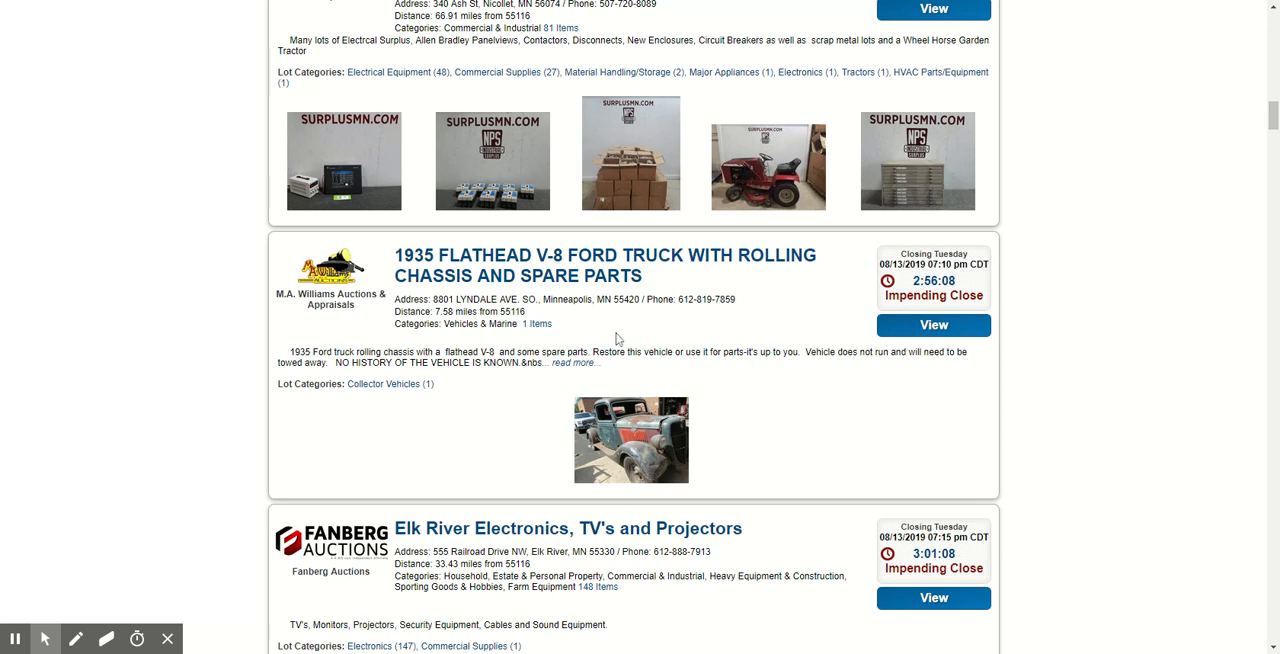
scroll("down", 3)
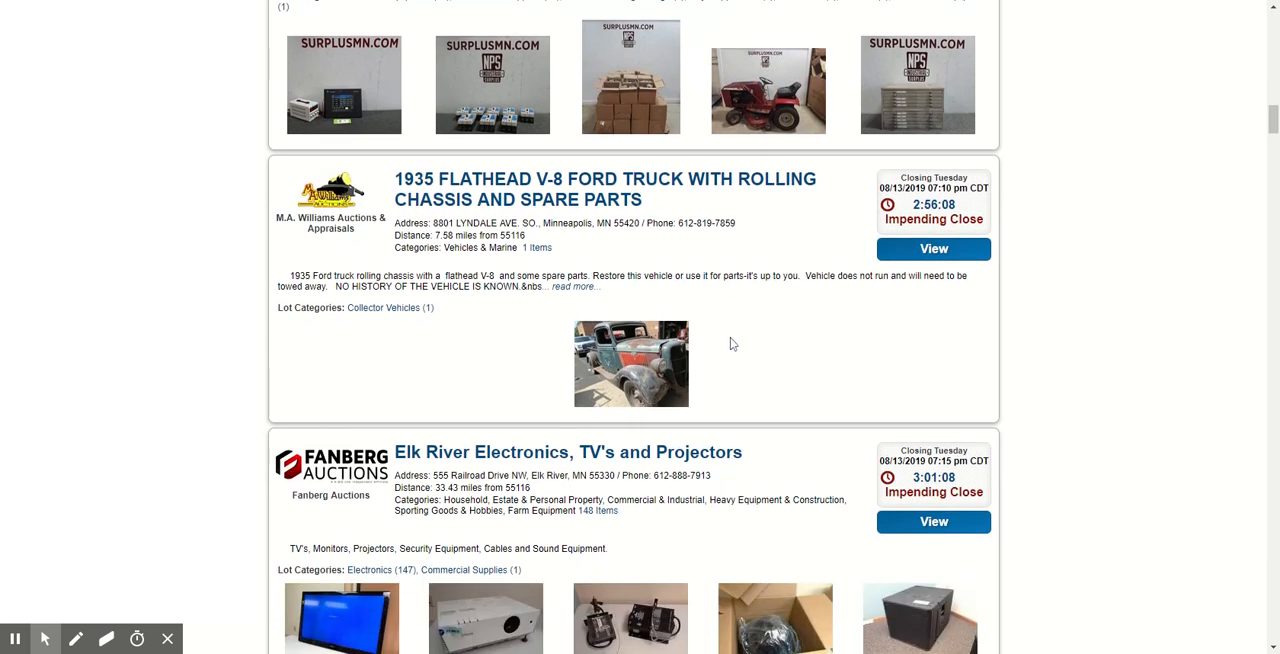
mouse_move(1268, 160)
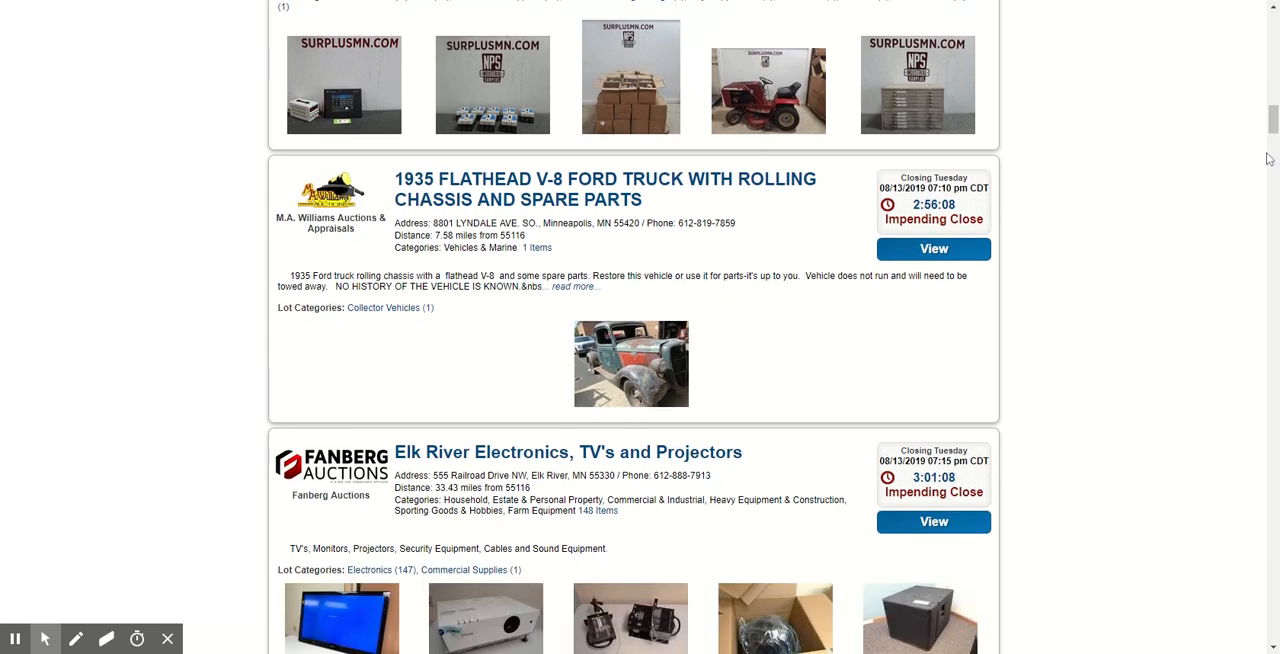
scroll("down", 3)
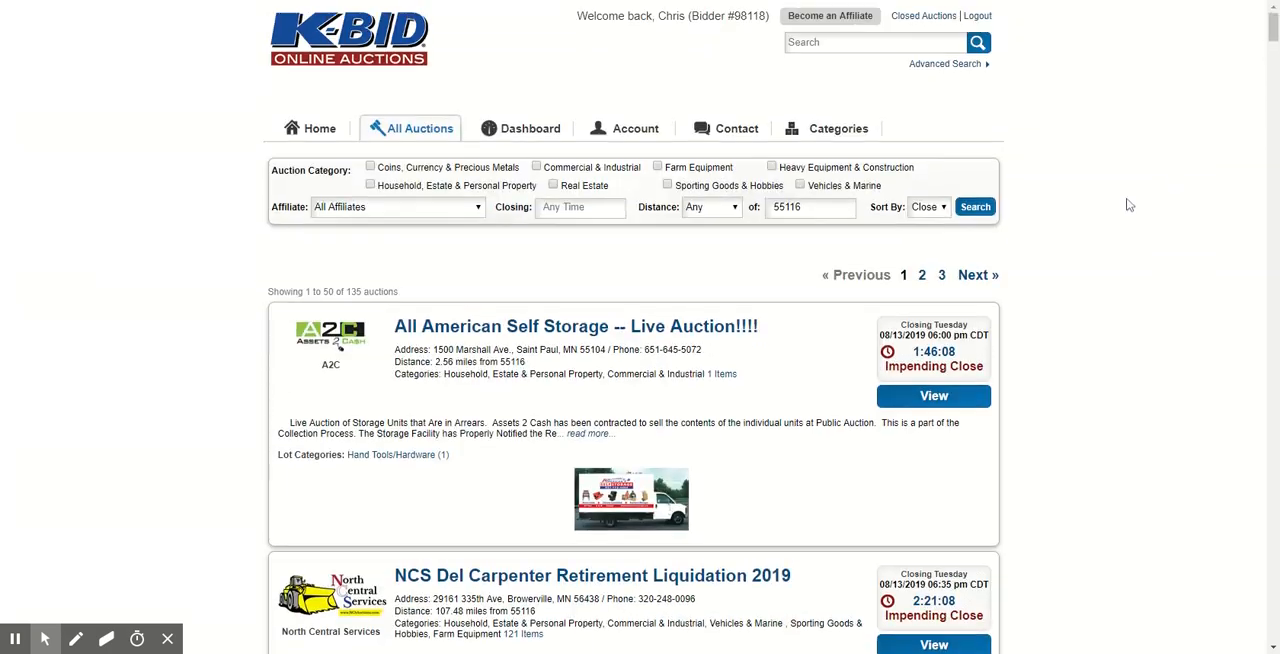
Search the site for "pallet racking", returning 136 matching lots
left_click(856, 42)
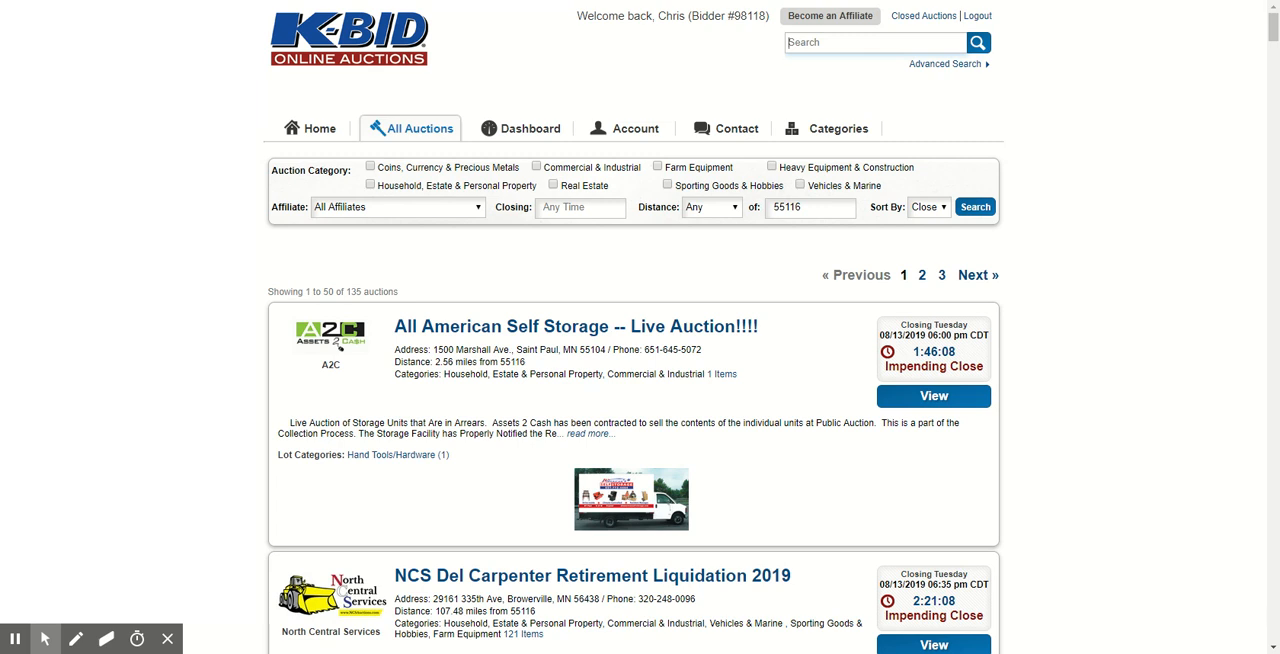
type("pallet racking")
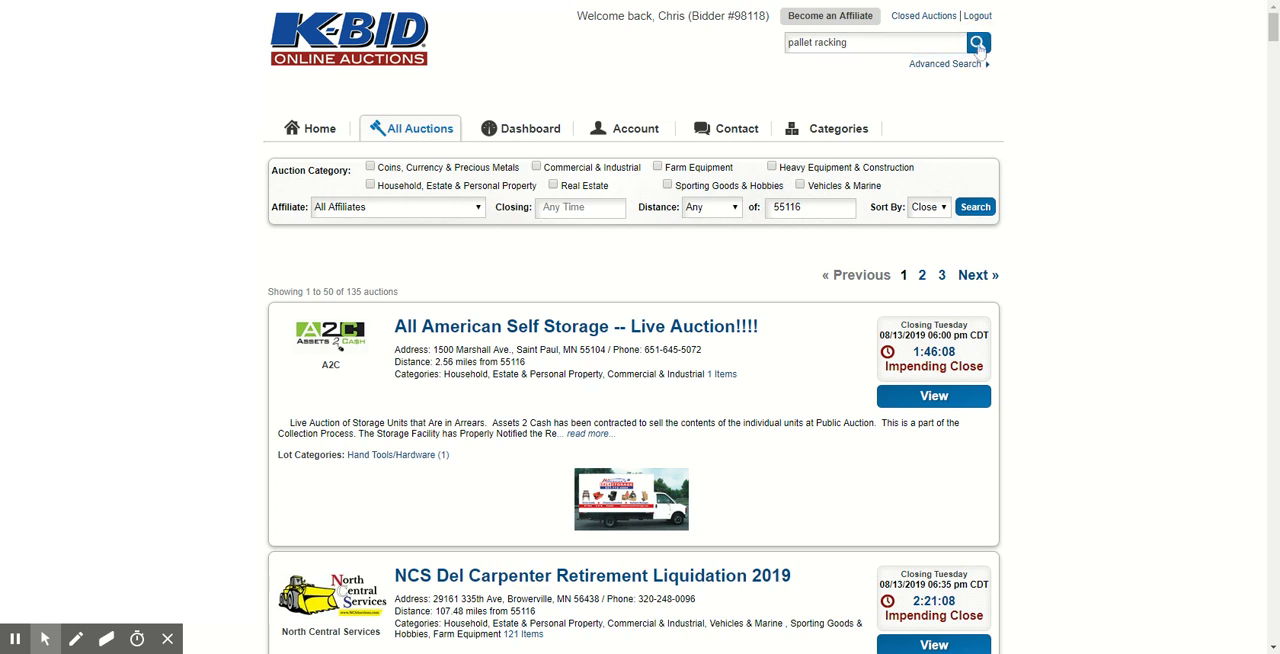
left_click(976, 42)
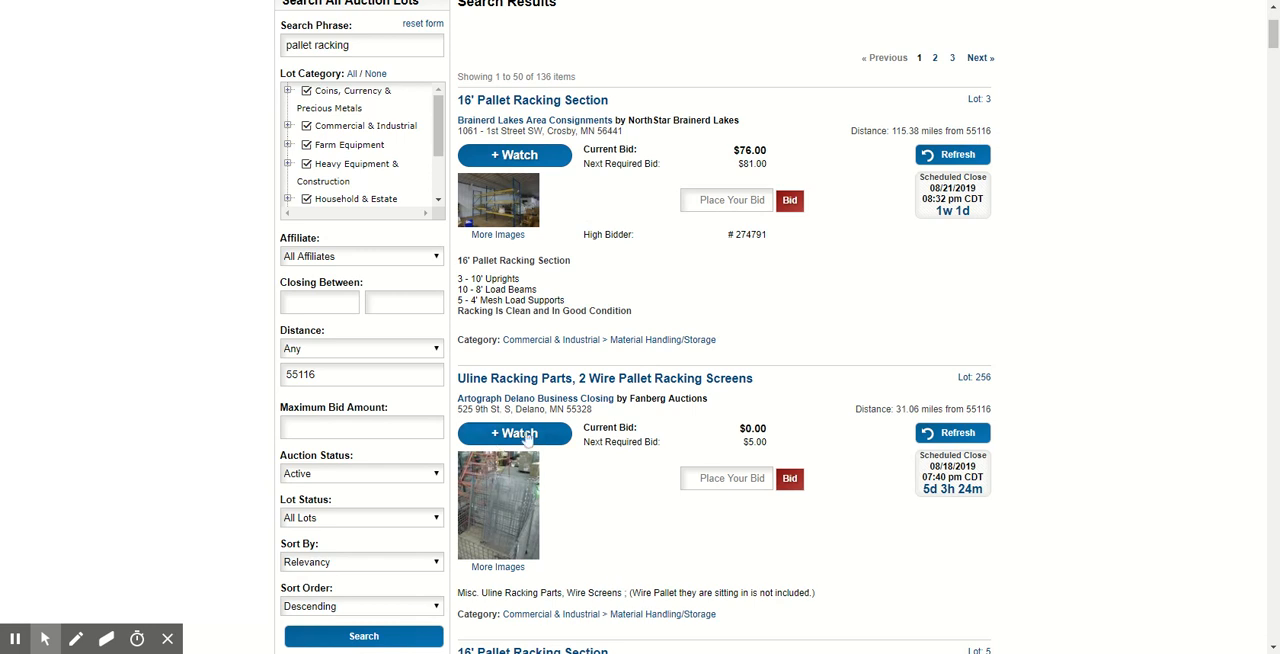
Leave the search results for the Search by Item Category page listing 12,351 open lots
double_click(570, 408)
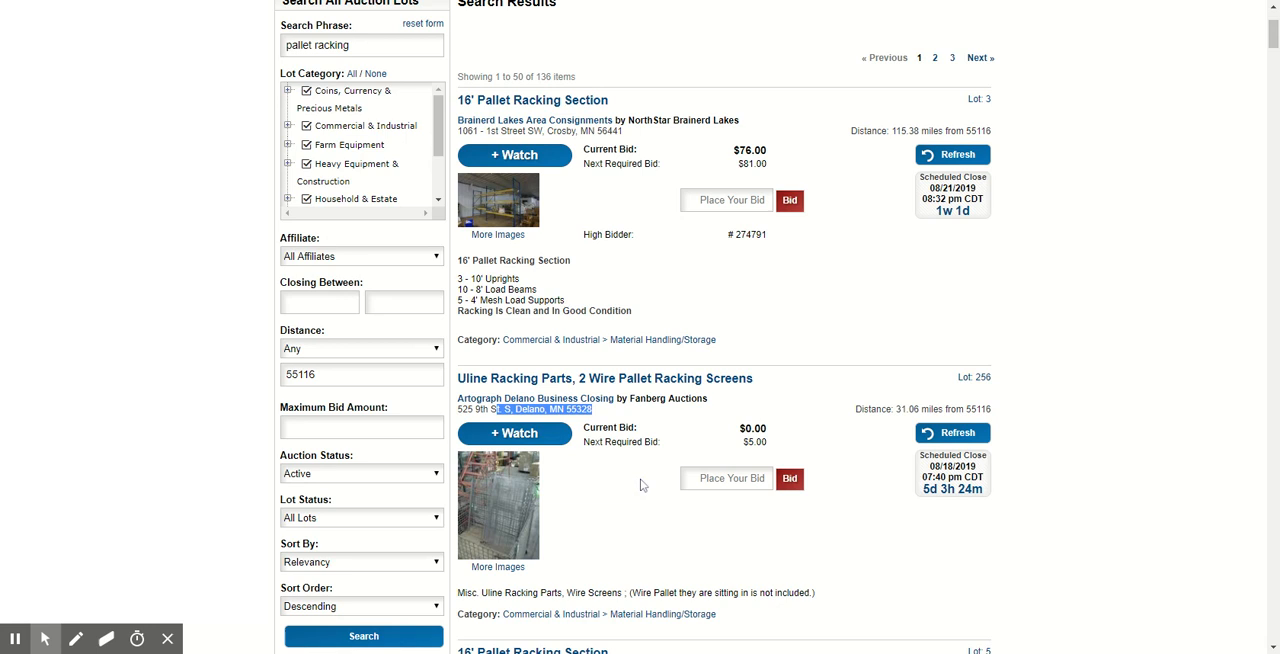
mouse_move(636, 480)
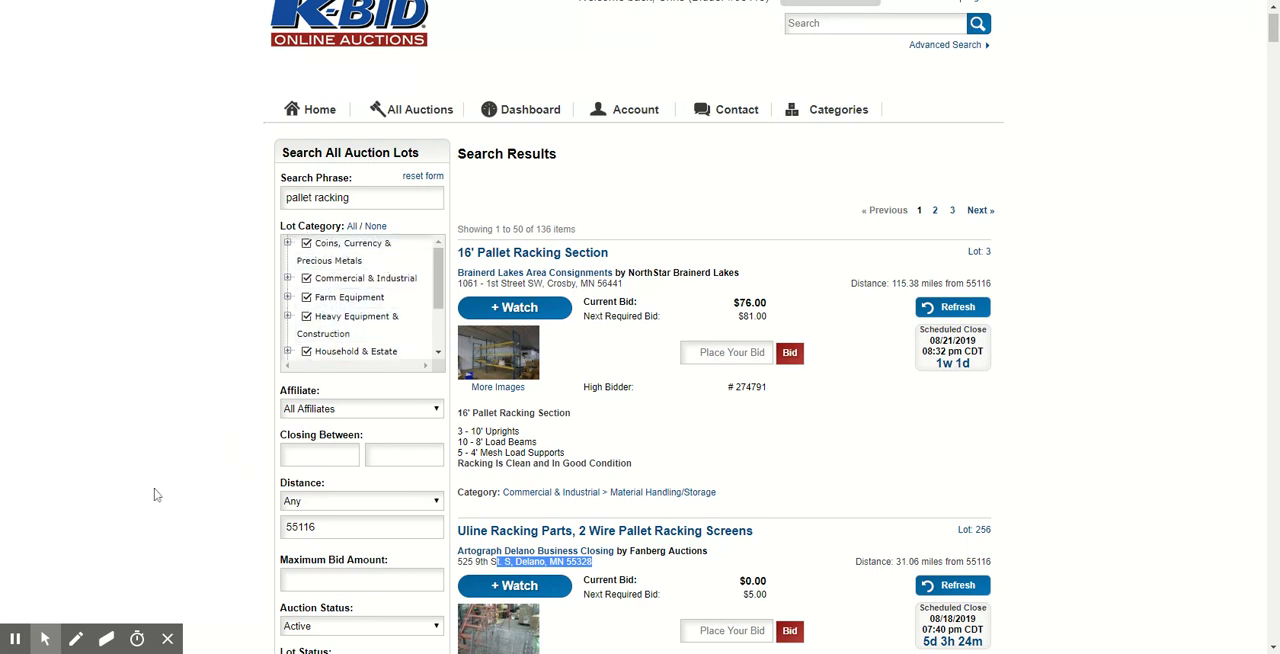
scroll("down", 3)
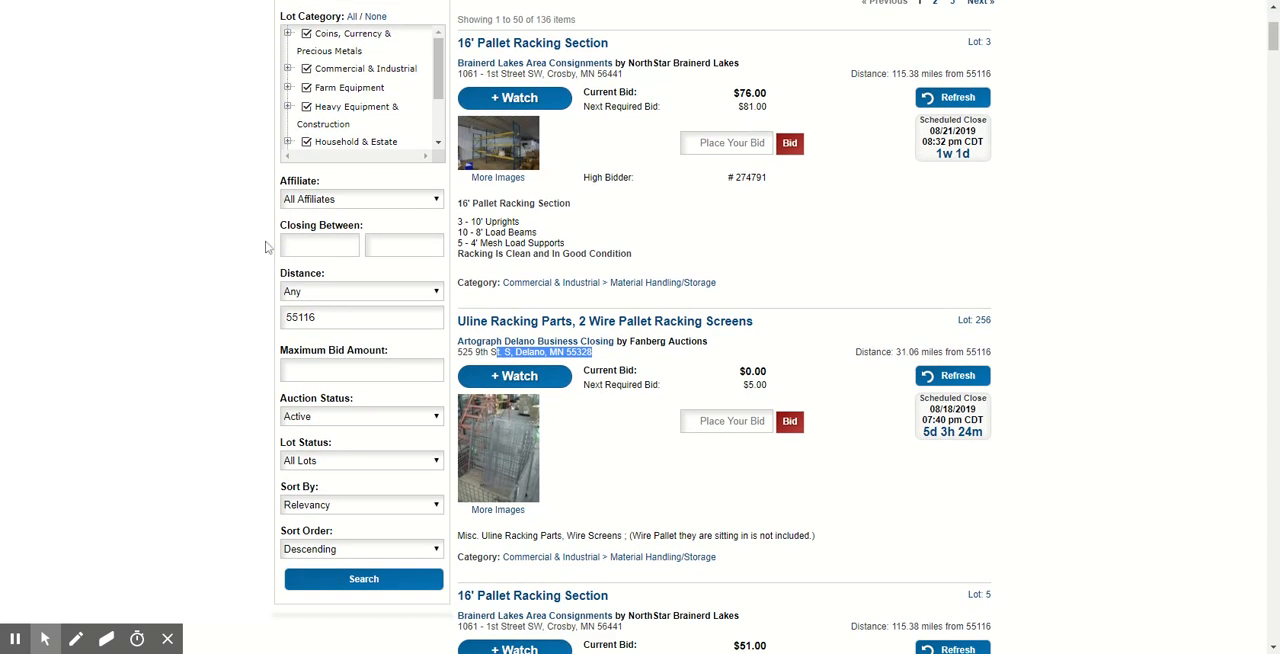
scroll("down", 3)
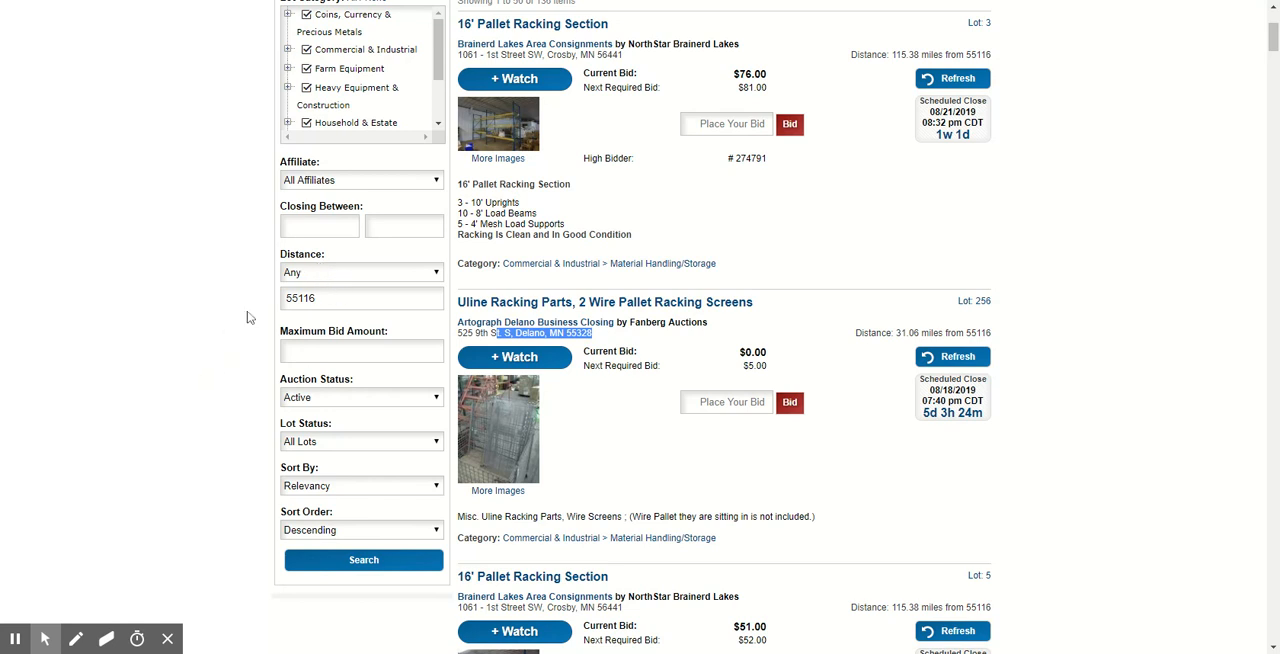
mouse_move(392, 476)
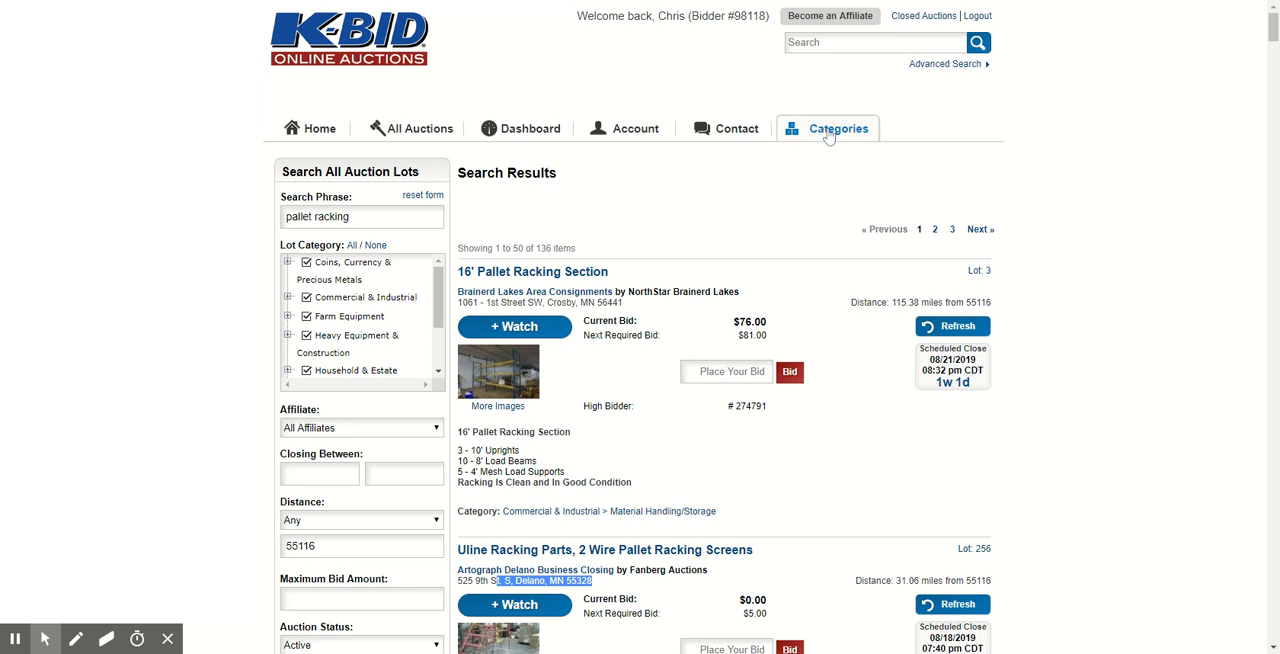
left_click(836, 128)
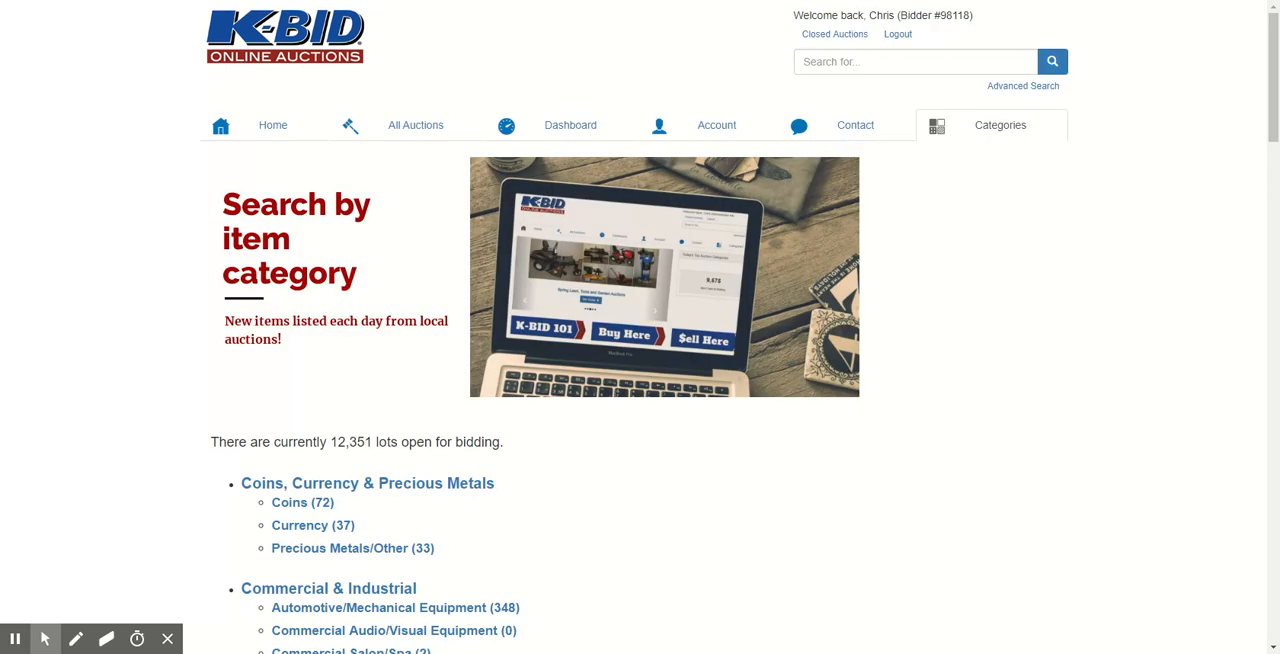
Scroll the category list down past Farm and Heavy Equipment to the Household & Estate subcategories
scroll("down", 3)
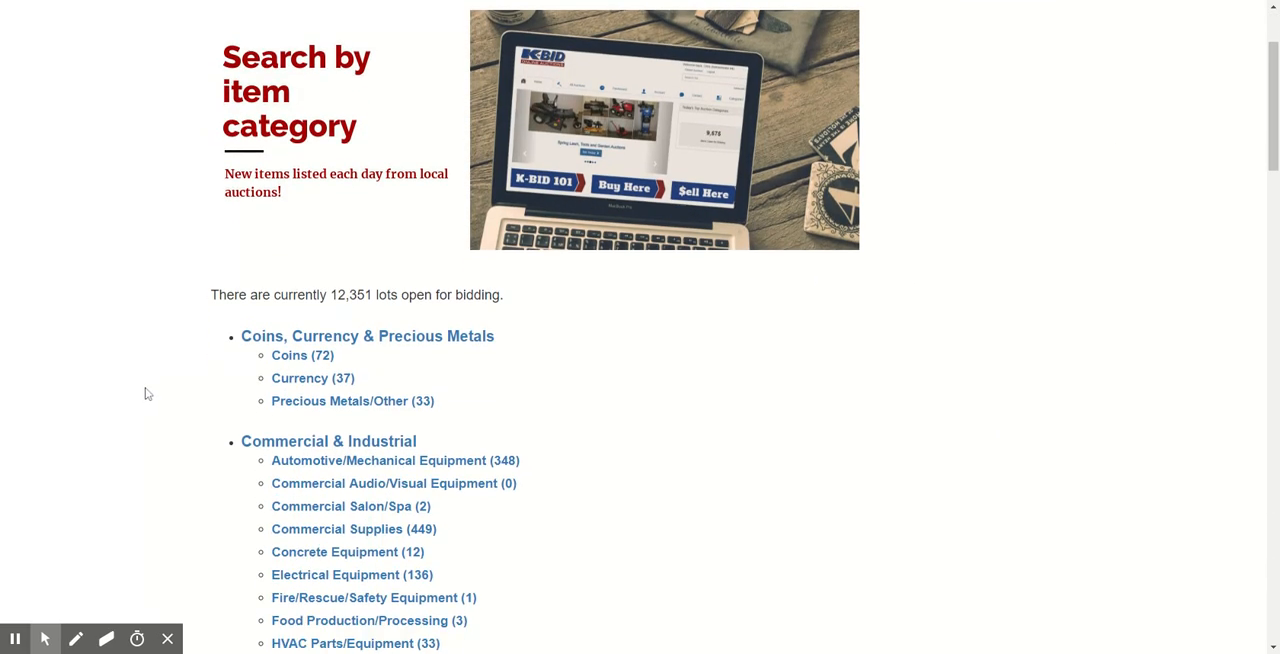
scroll("down", 3)
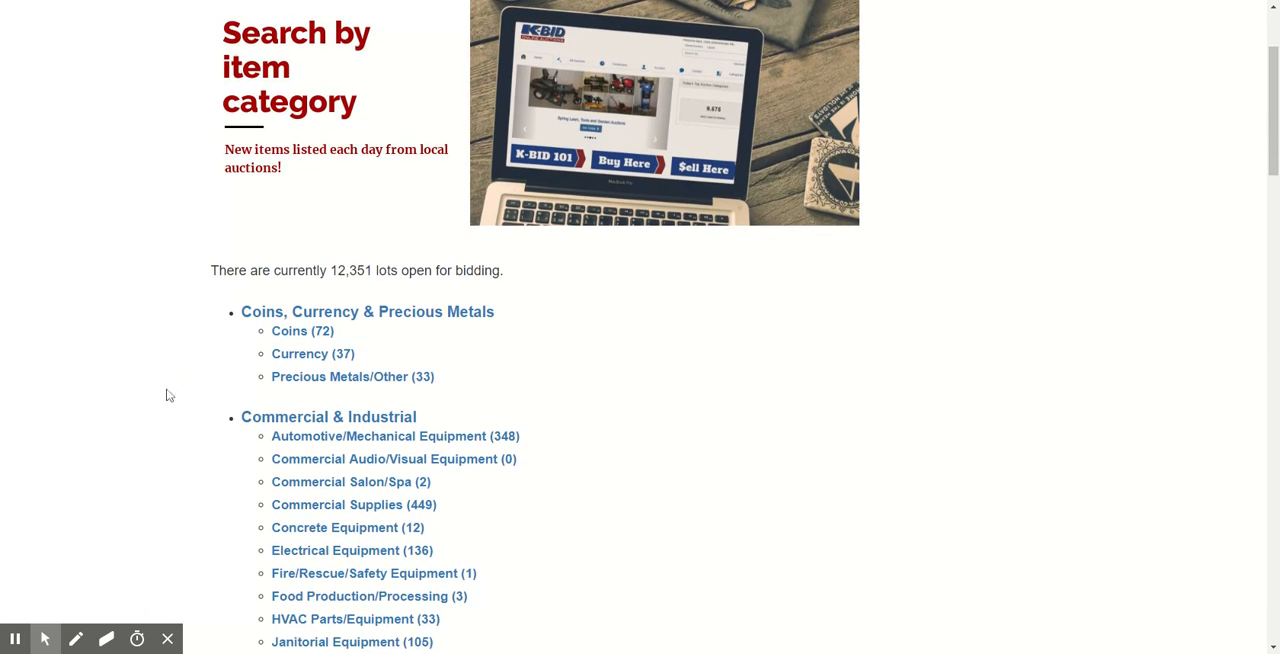
scroll("down", 3)
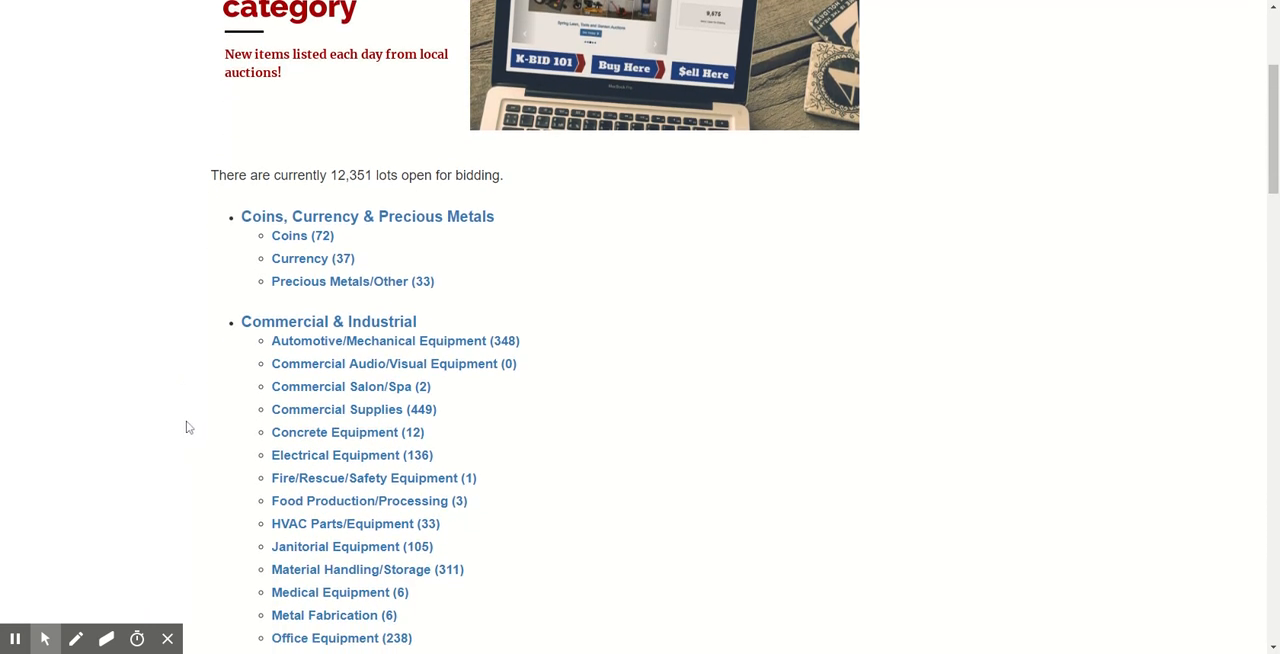
mouse_move(184, 428)
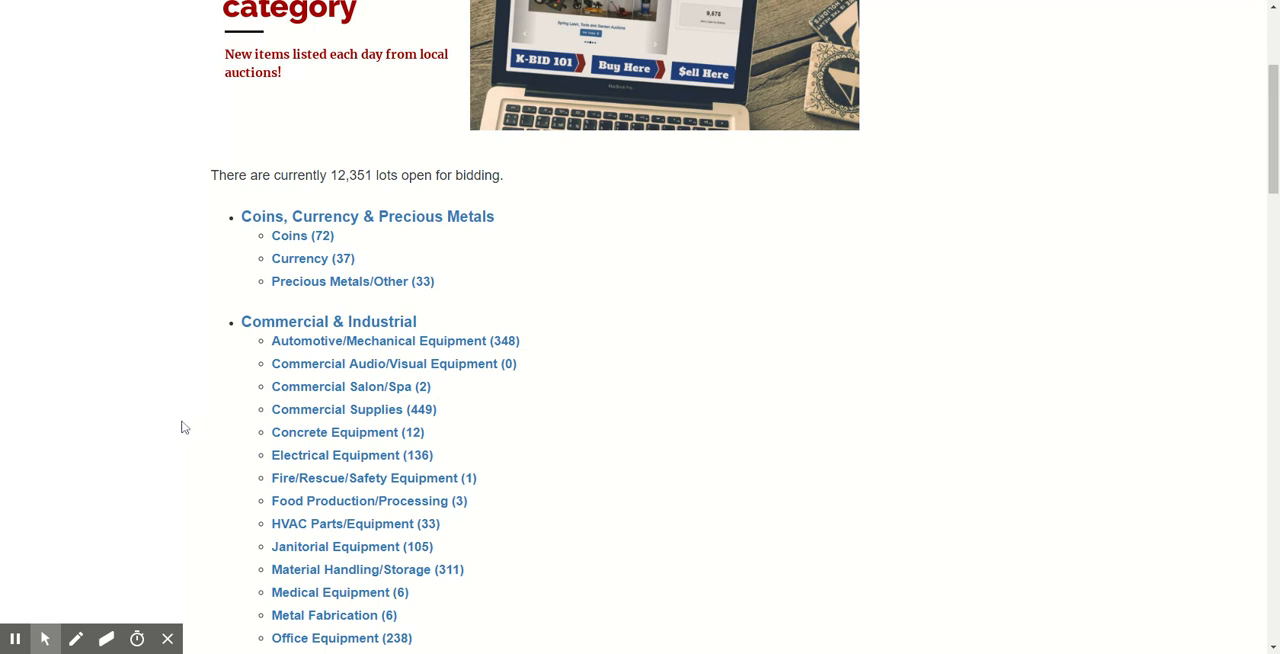
scroll("down", 3)
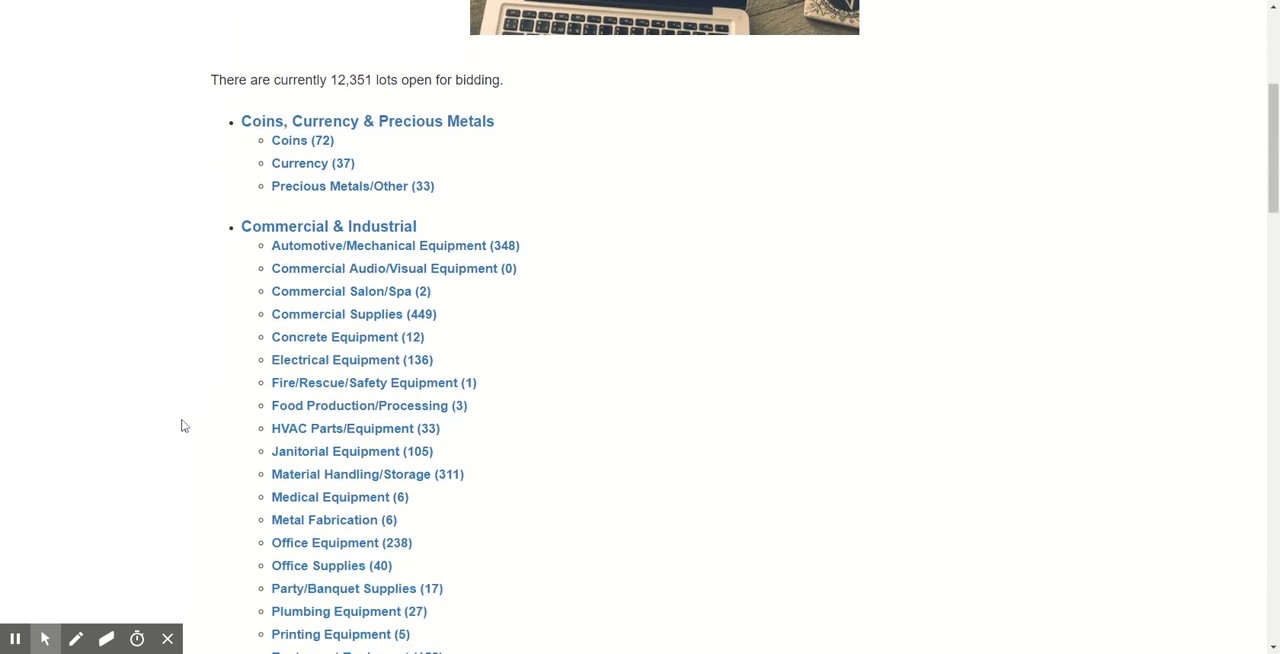
scroll("down", 3)
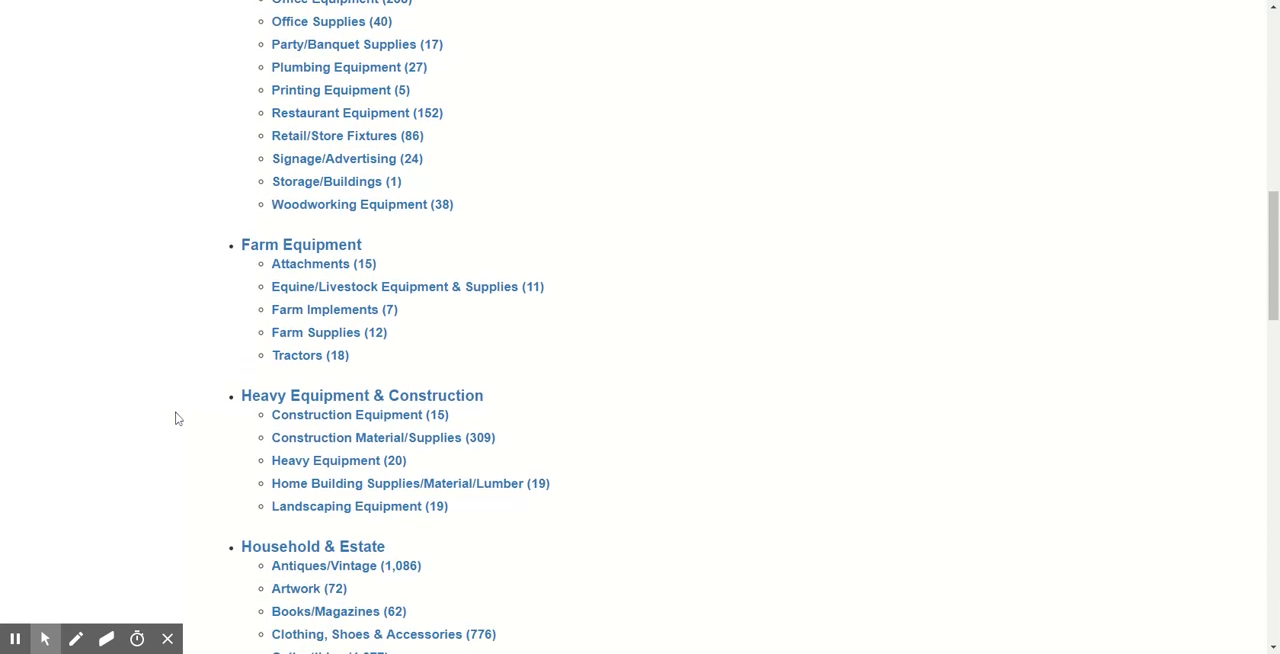
scroll("down", 3)
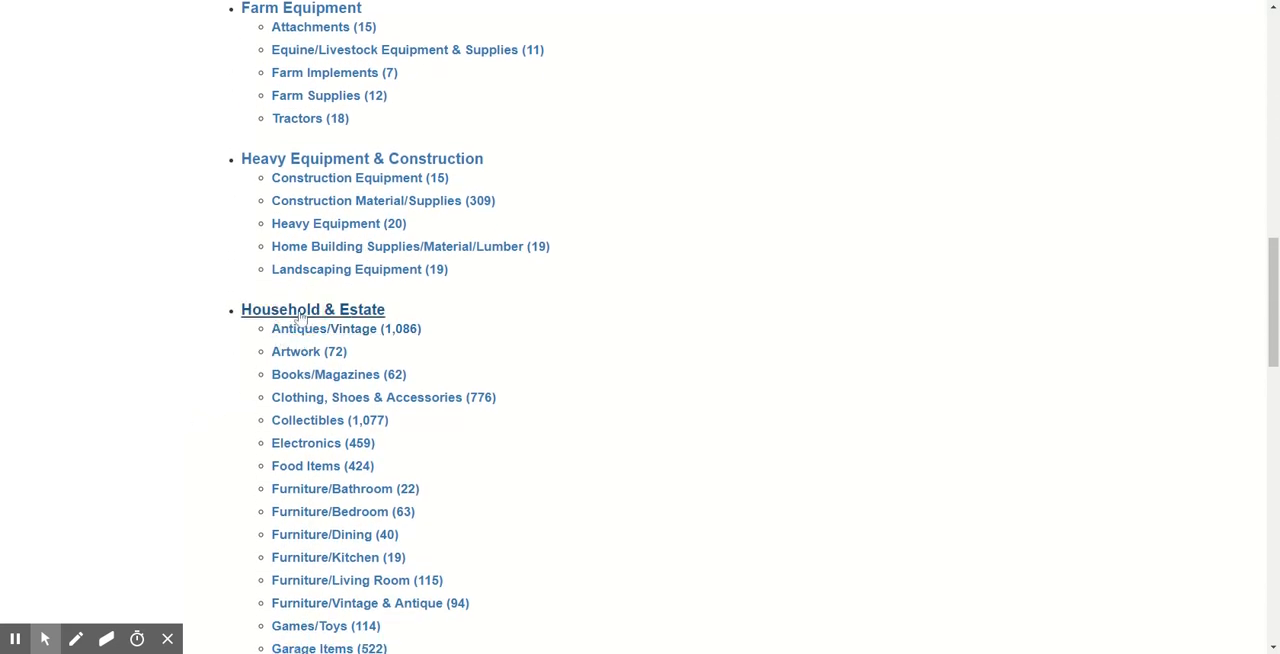
mouse_move(164, 386)
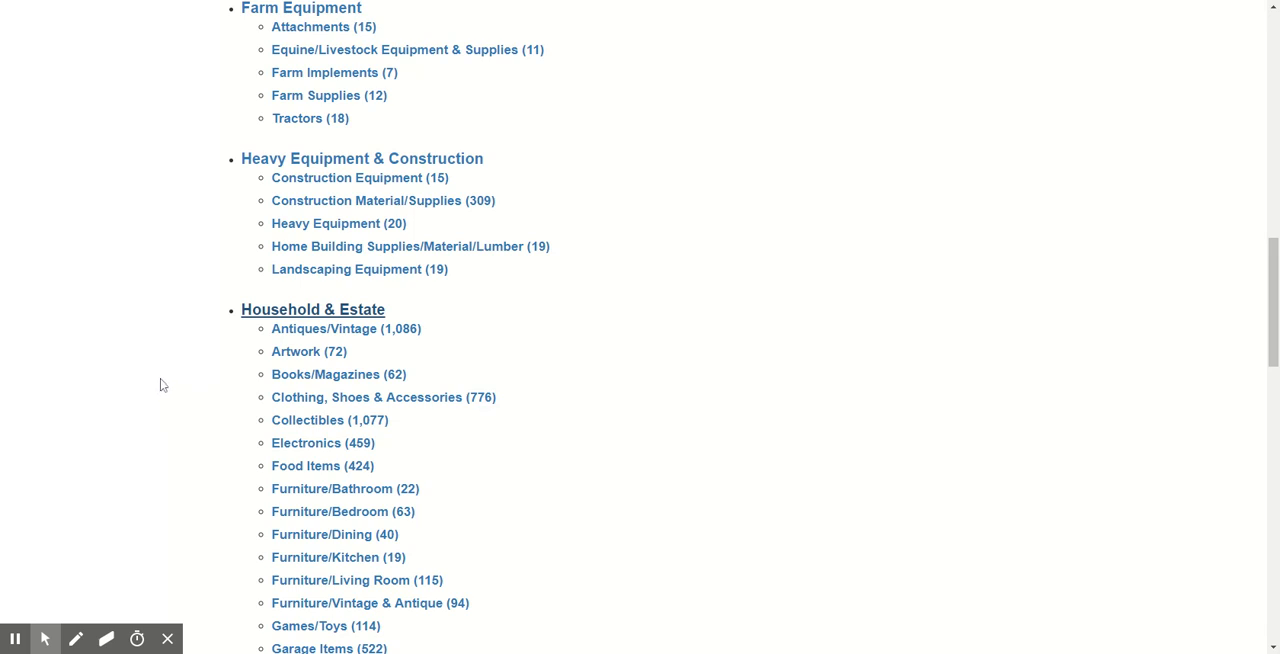
mouse_move(346, 372)
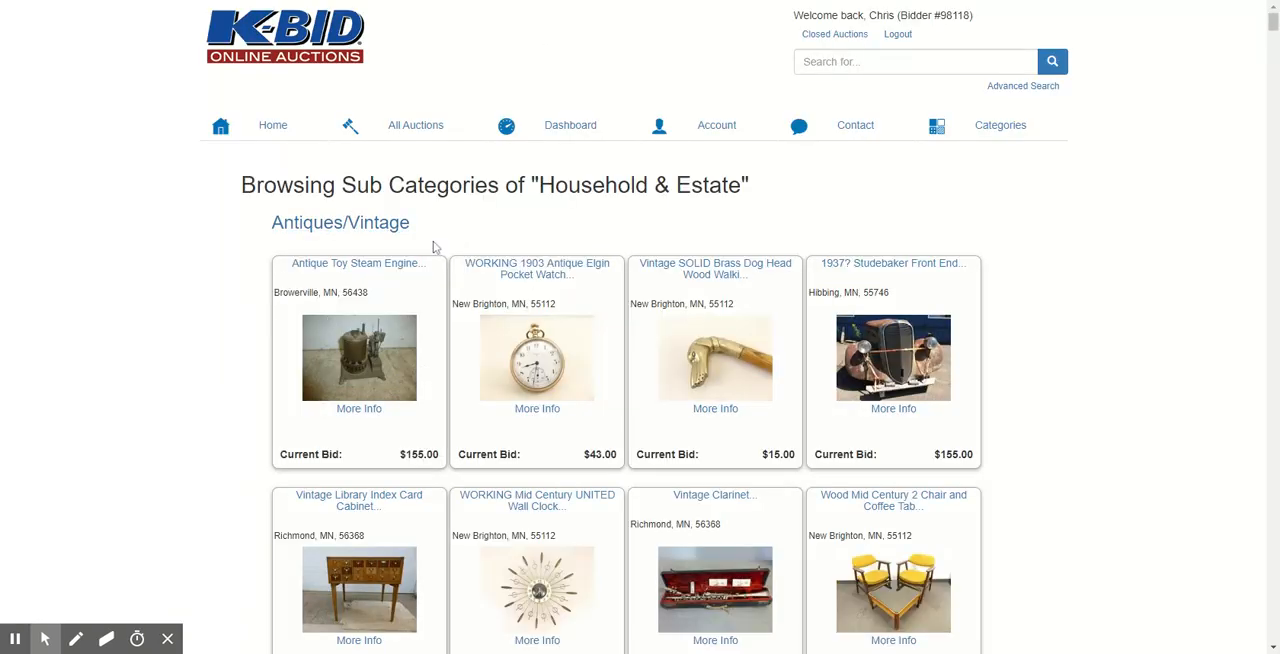
Reach Clothing, Shoes & Accessories and open the Lot of 5 Red Wing Men's Leather Belts at $29.00
scroll("down", 3)
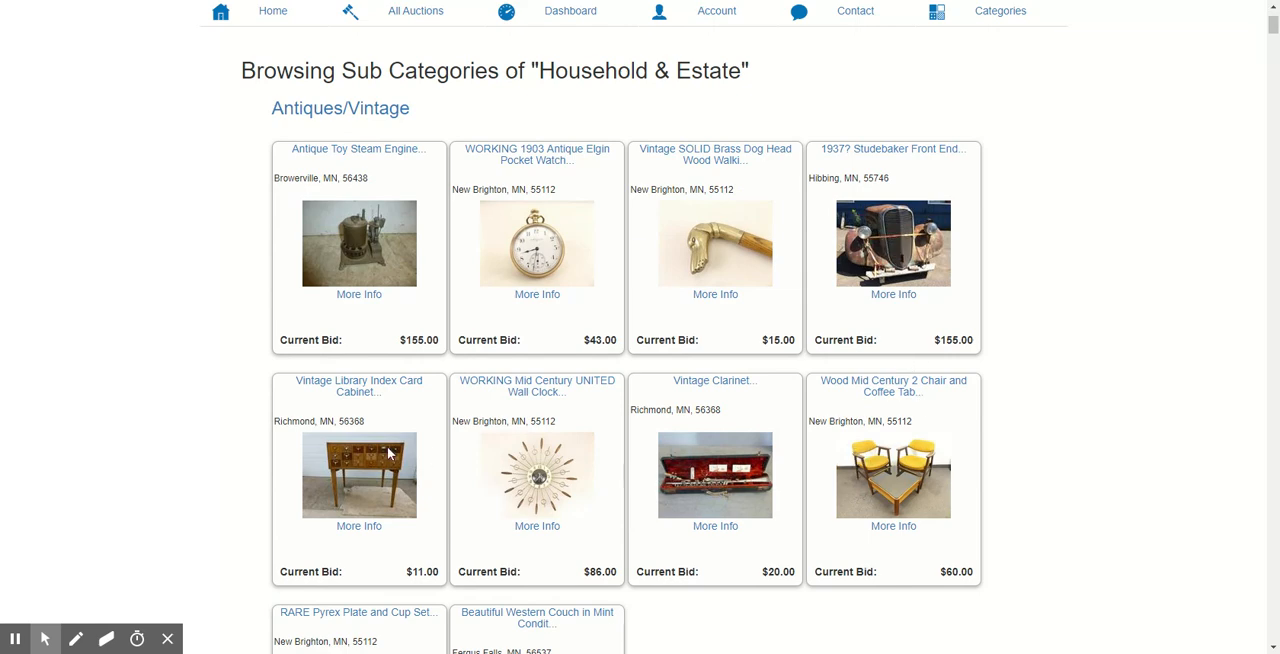
scroll("down", 3)
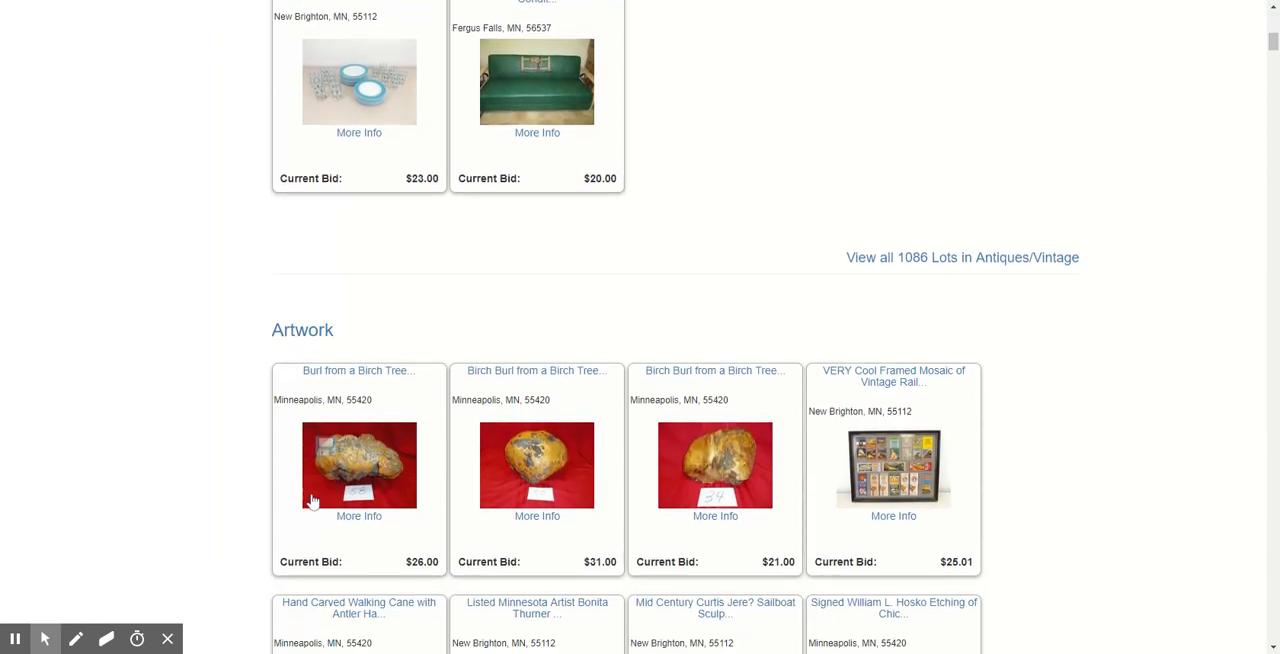
scroll("down", 3)
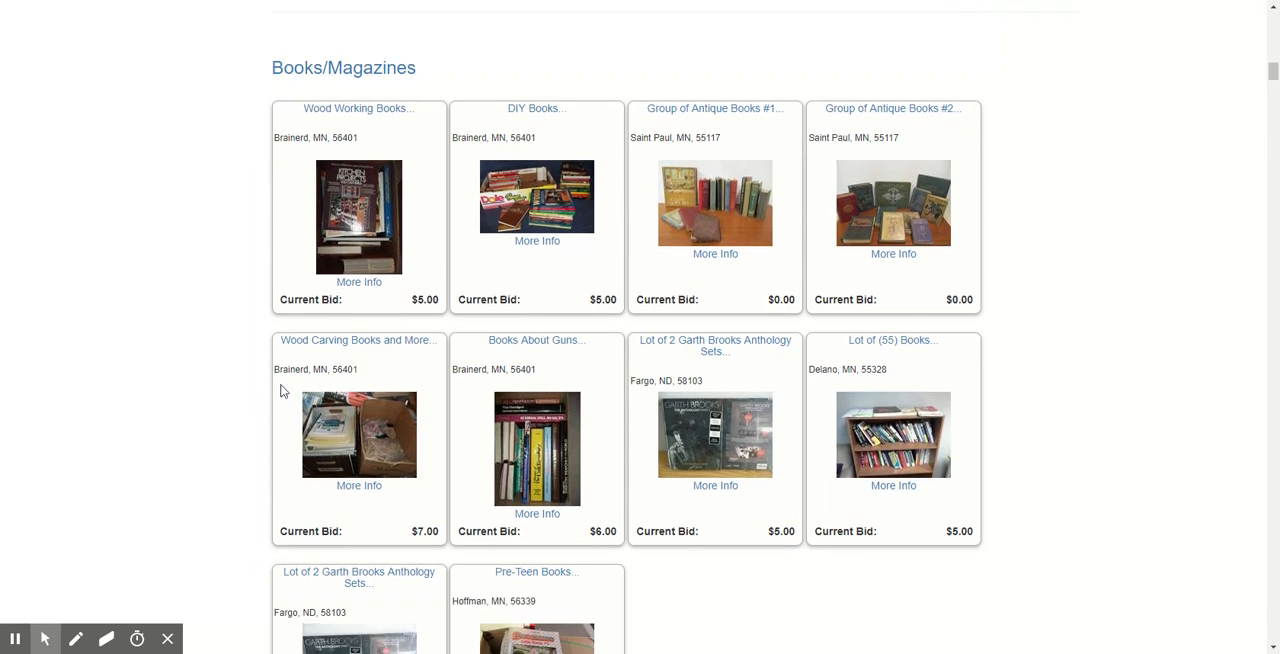
scroll("down", 3)
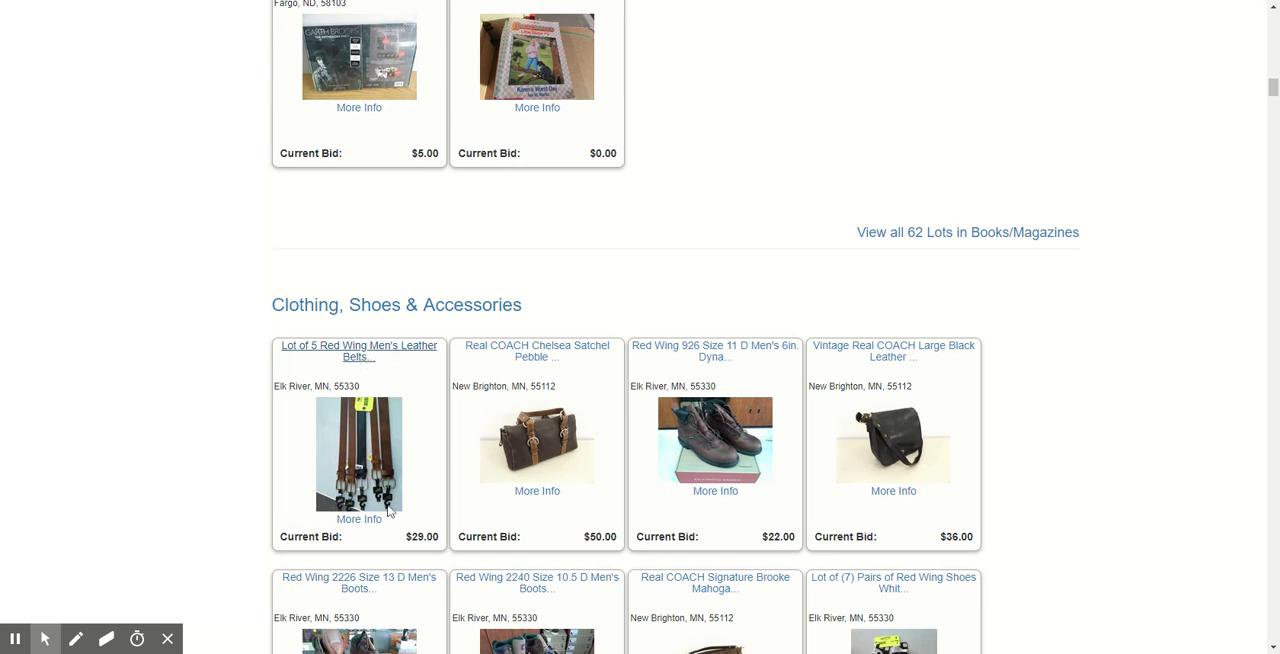
left_click(358, 352)
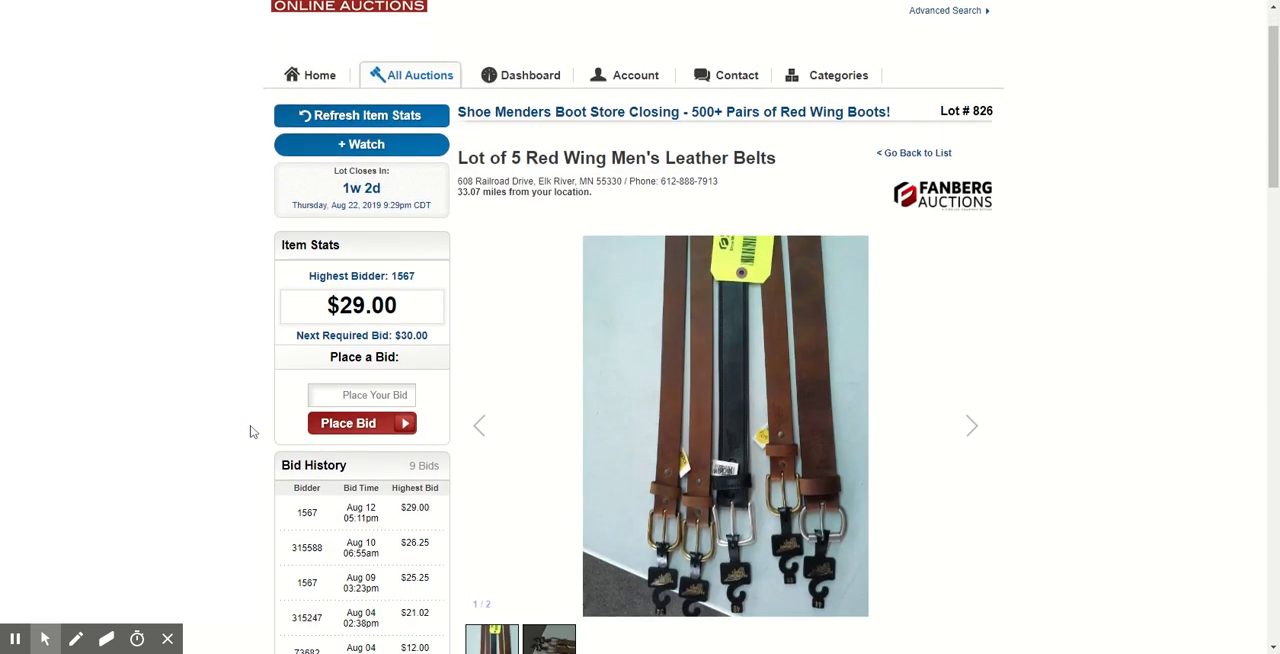
Review the Red Wing belts lot details and its top navigation links
scroll("down", 3)
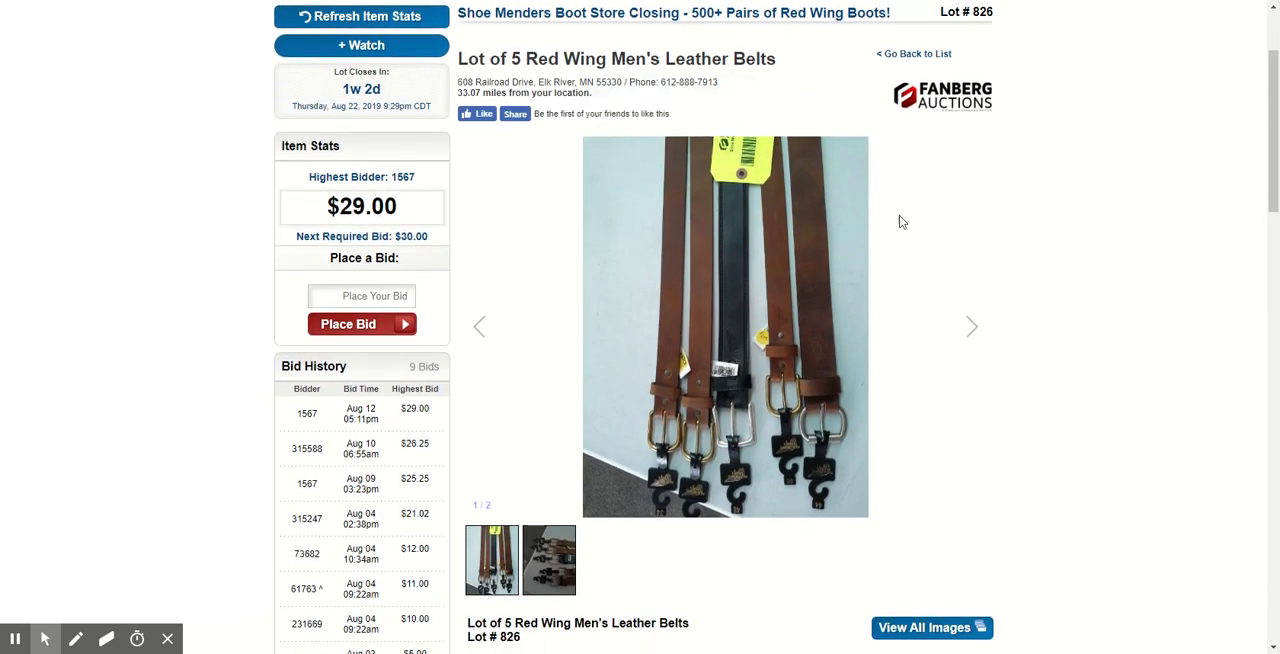
scroll("down", 3)
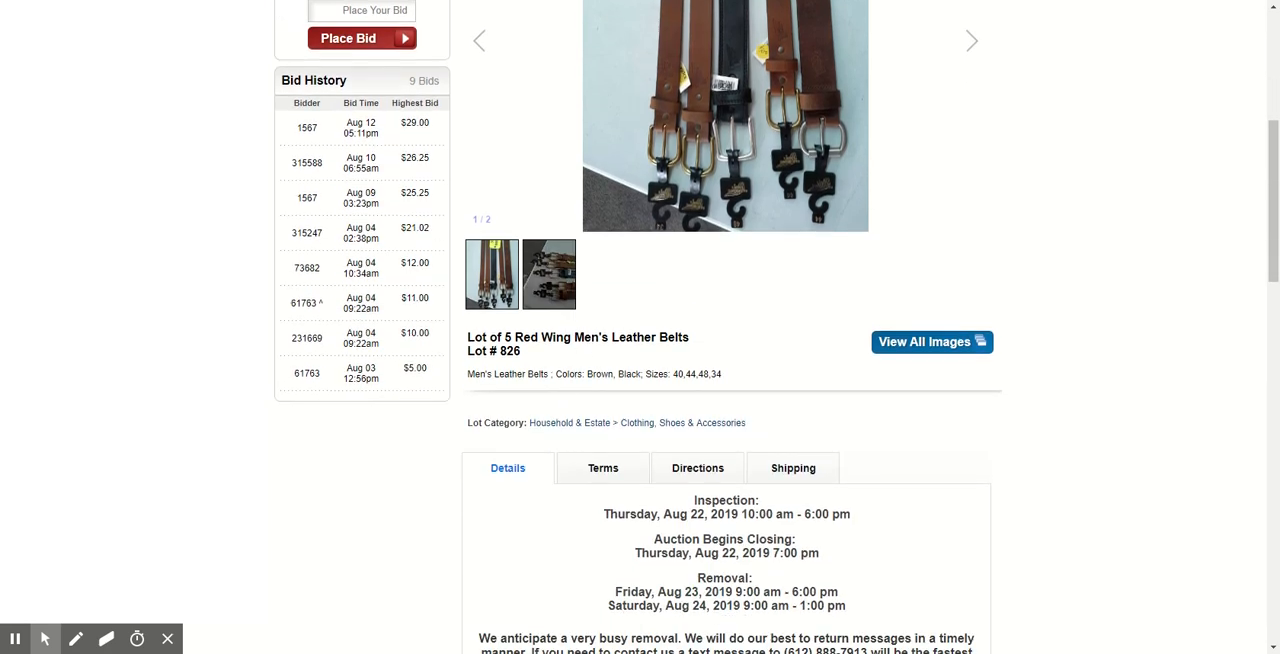
scroll("down", 3)
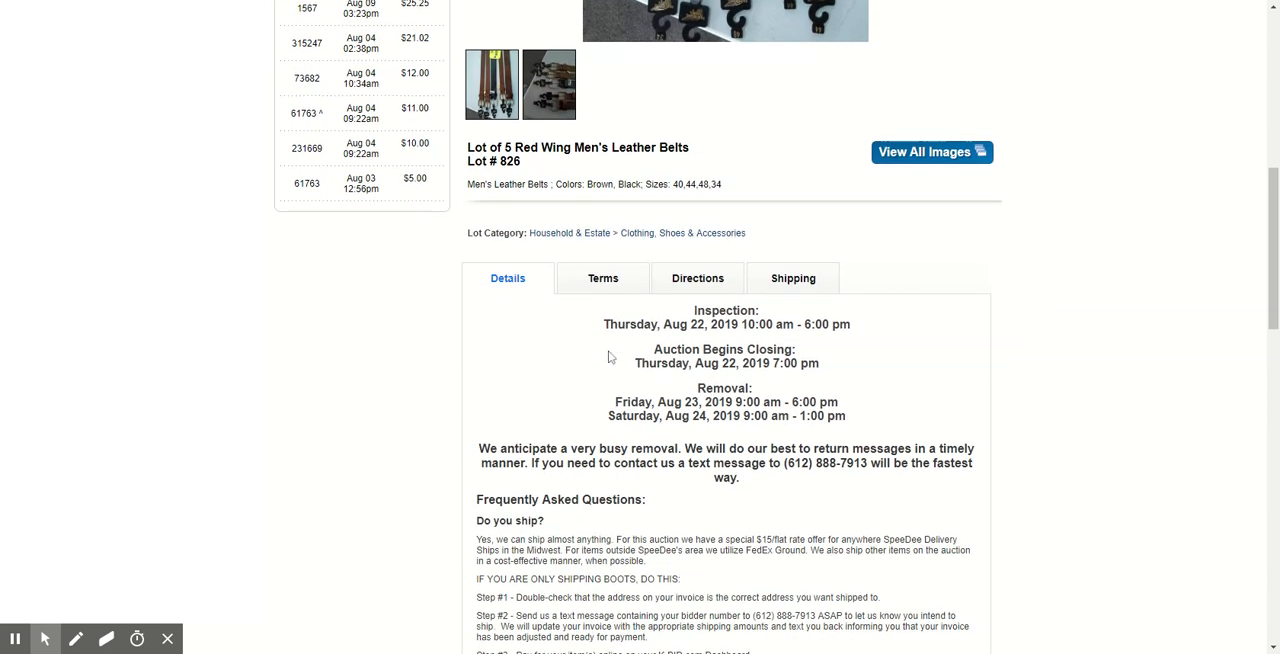
left_click(696, 144)
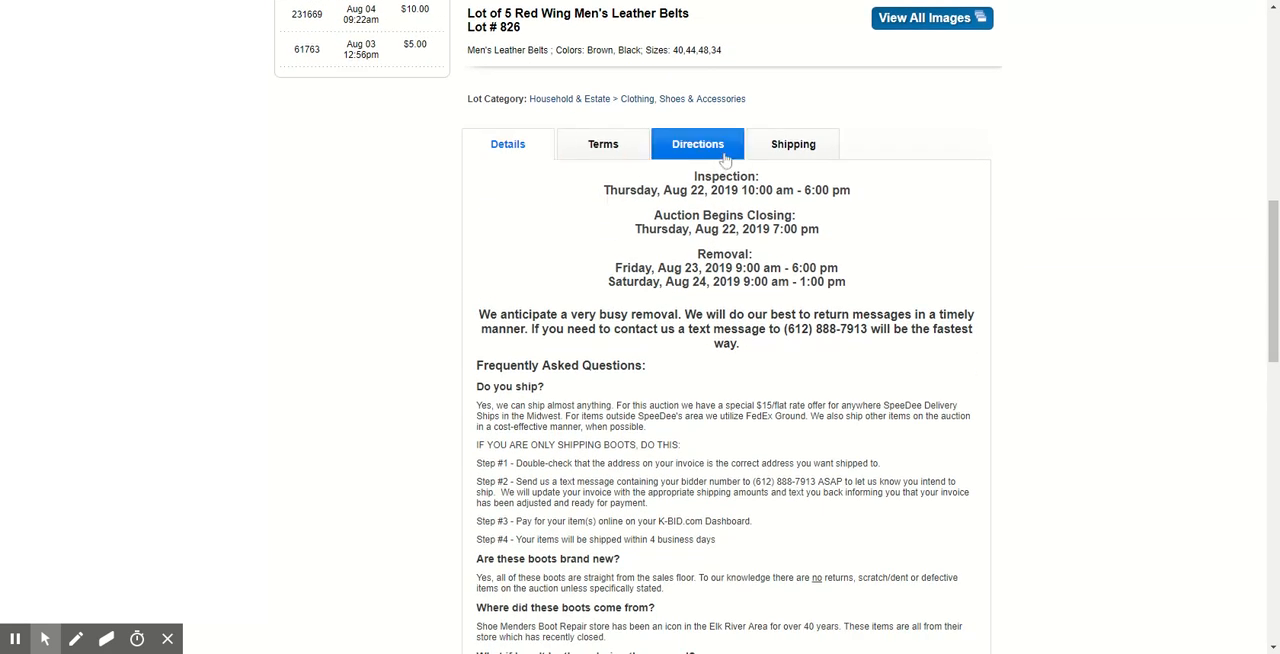
left_click(604, 144)
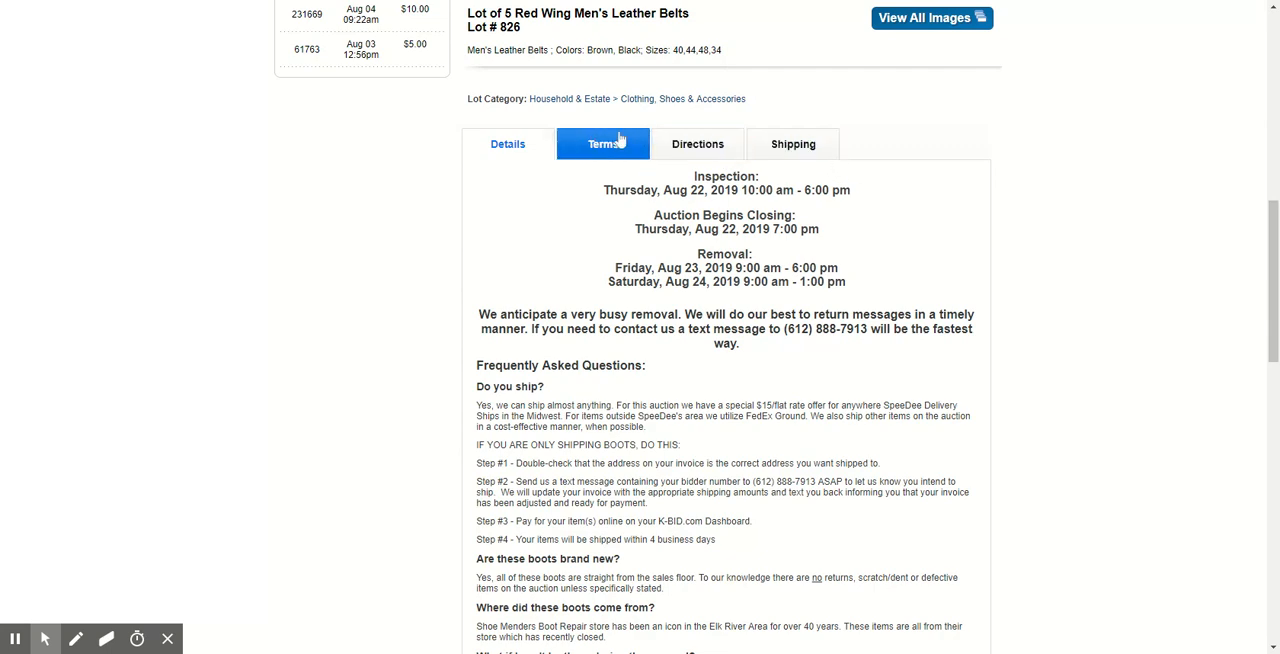
left_click(508, 144)
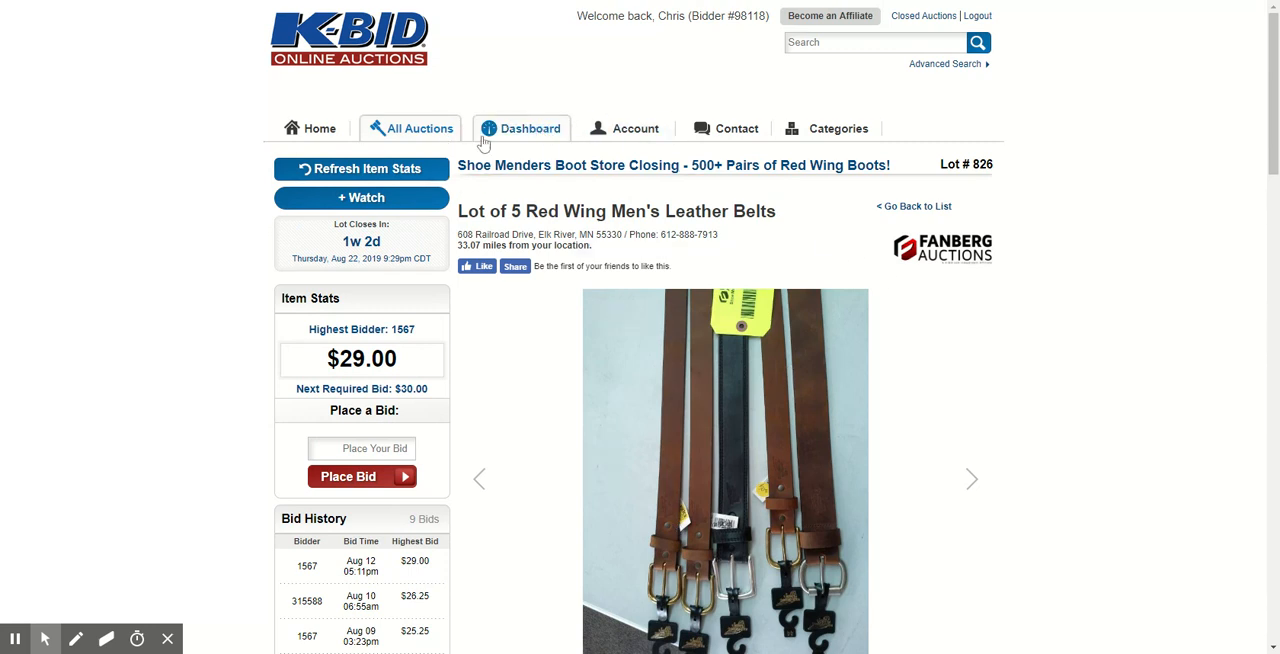
Add the belts lot to the watchlist and view it at $29.00 on the account dashboard
left_click(360, 196)
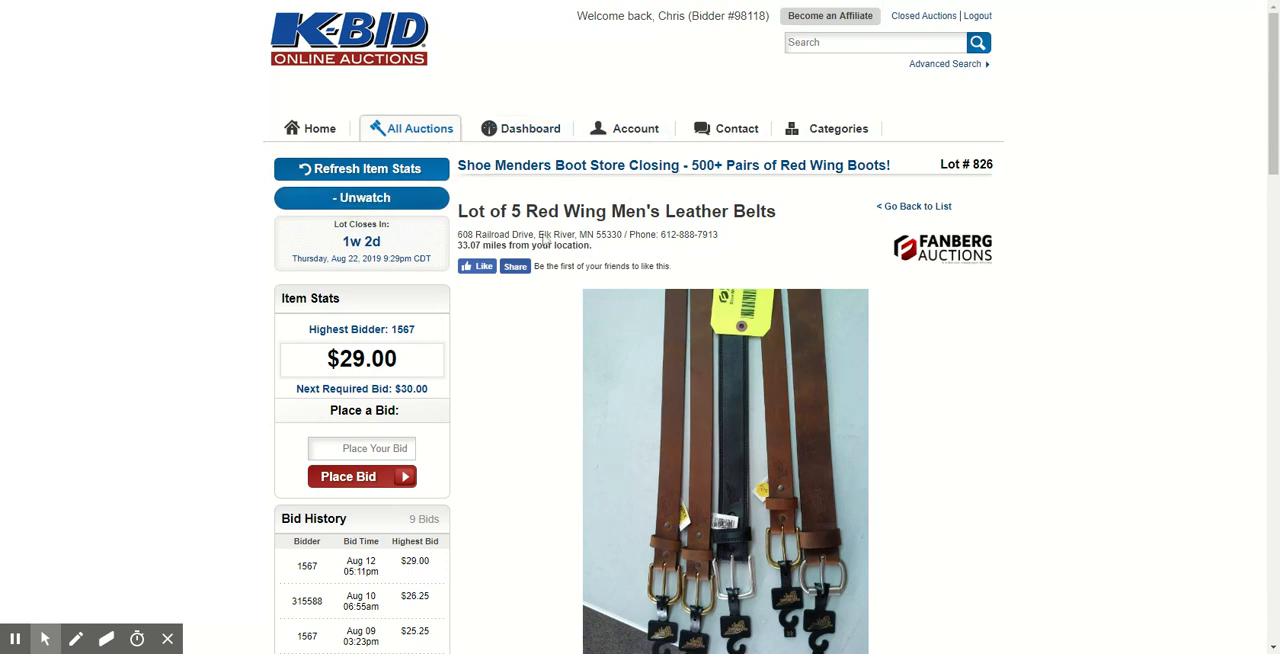
left_click(528, 128)
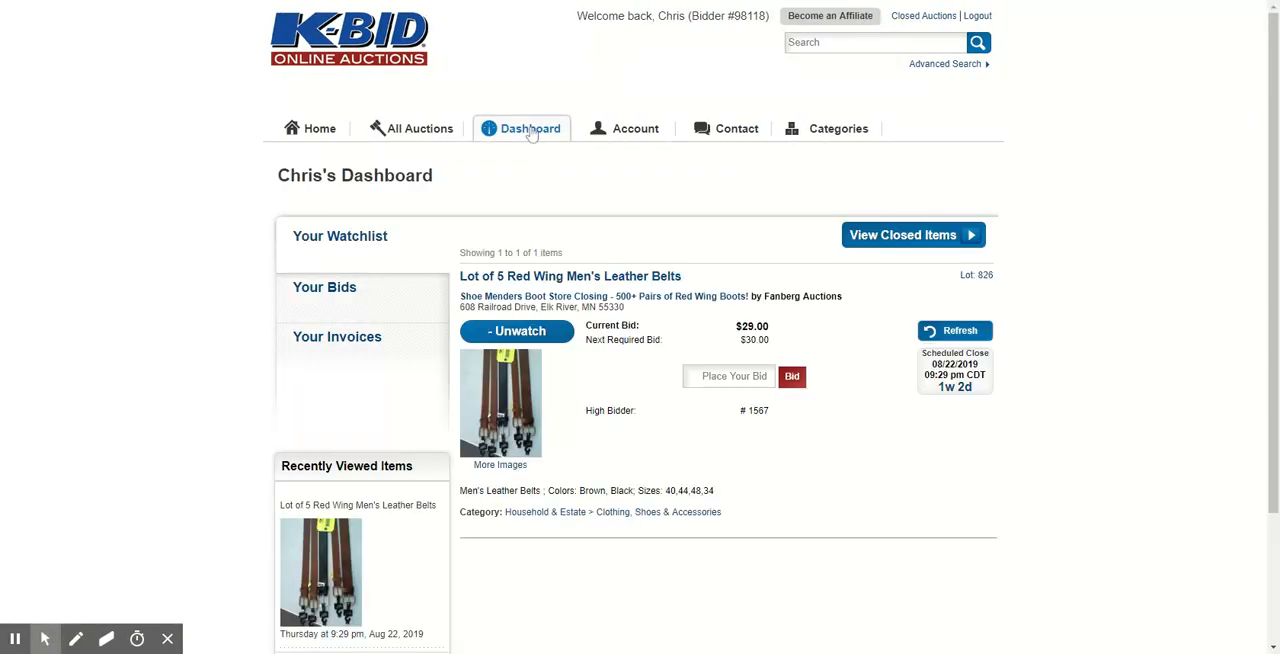
scroll("down", 3)
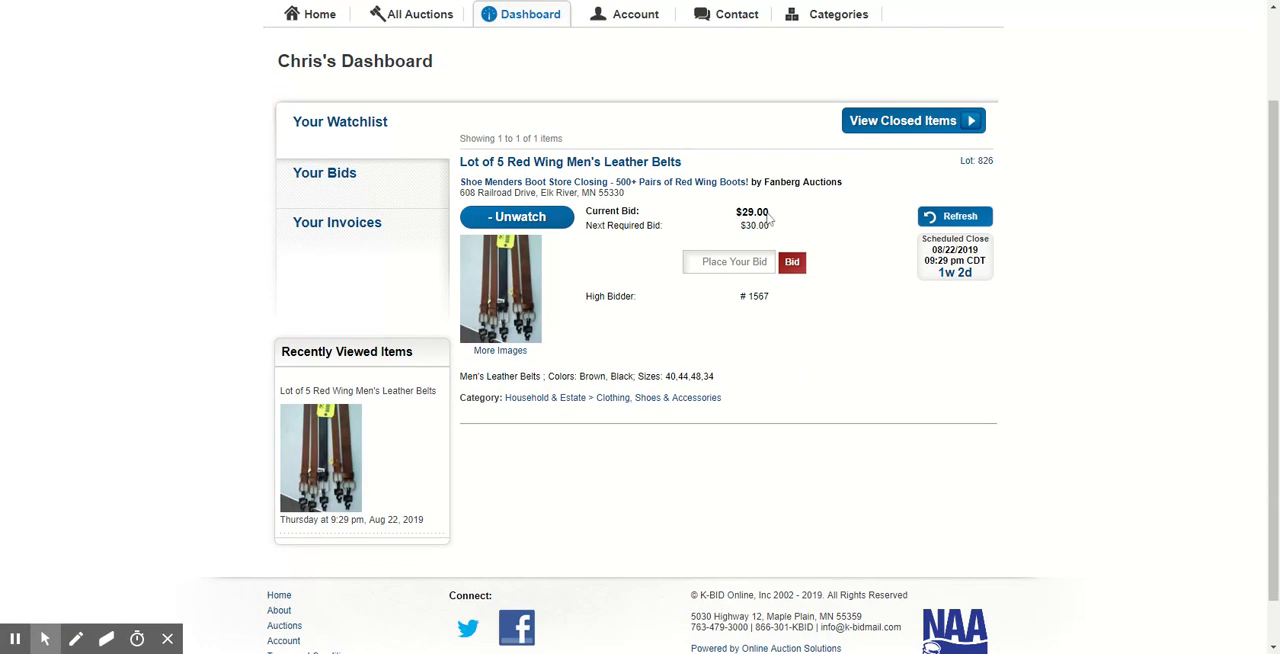
scroll("down", 3)
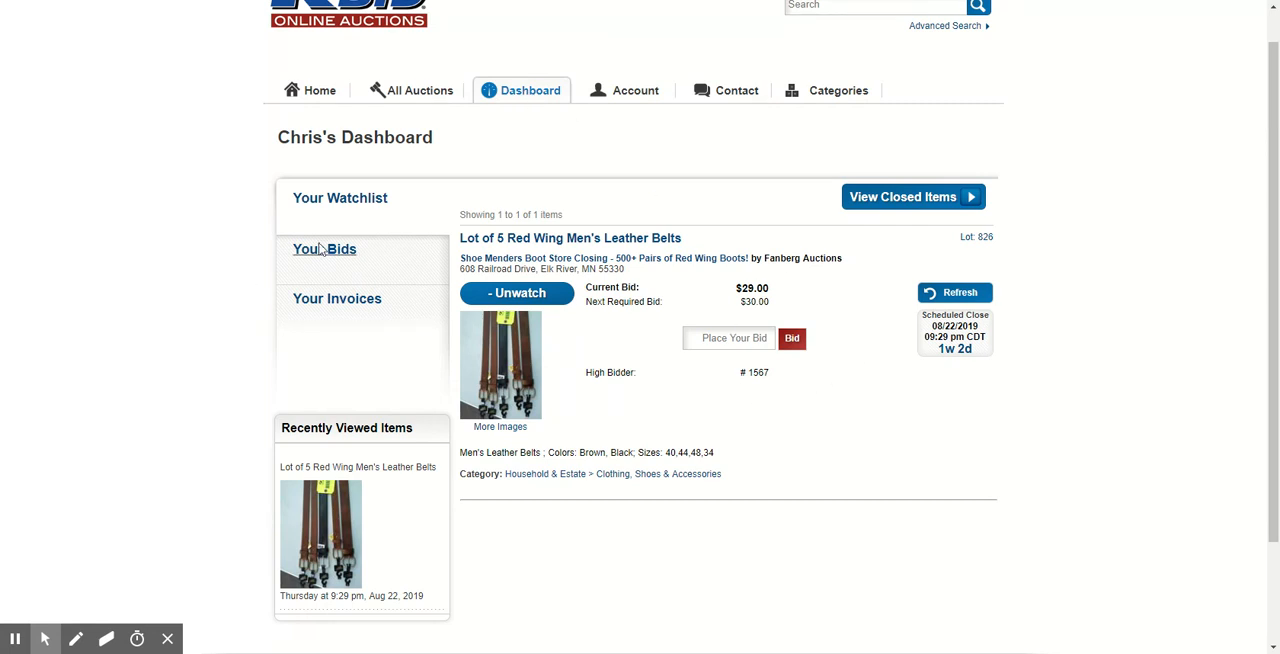
mouse_move(668, 396)
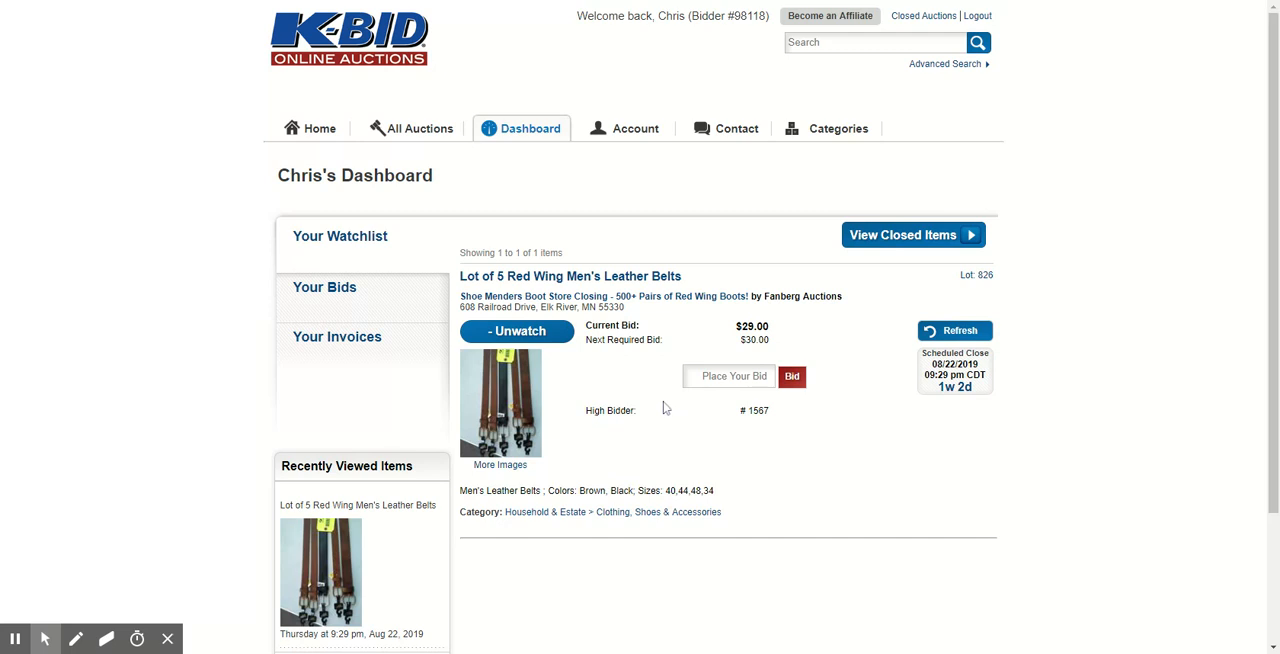
mouse_move(516, 202)
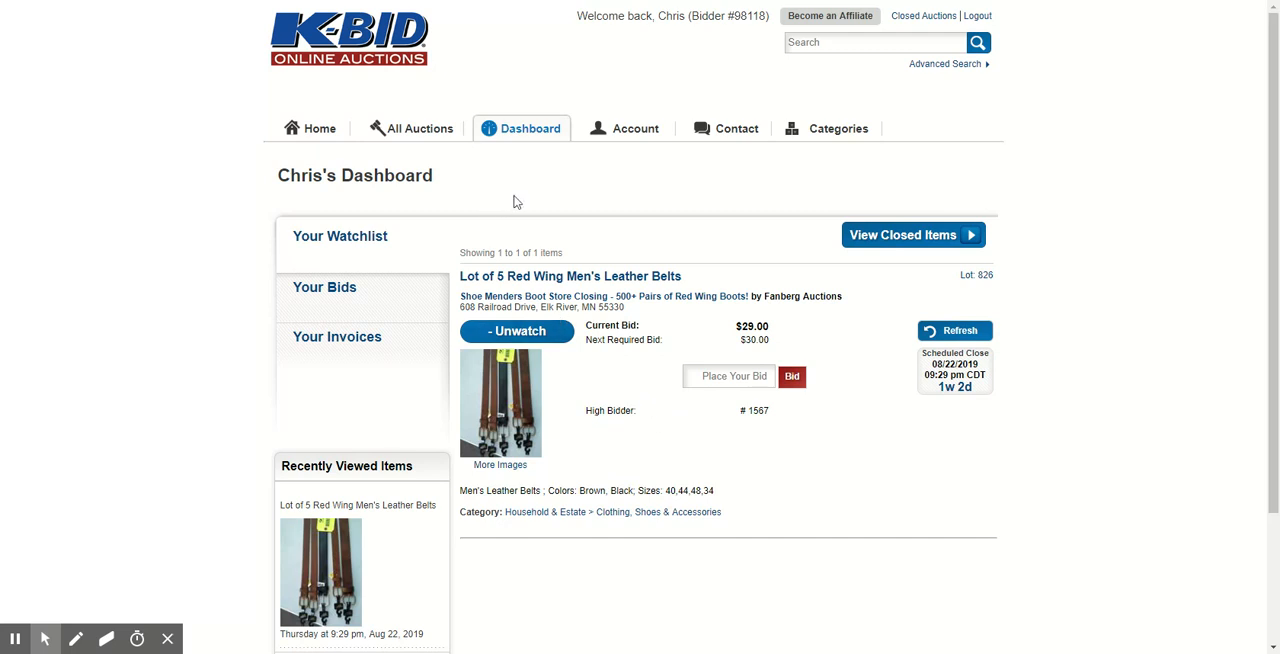